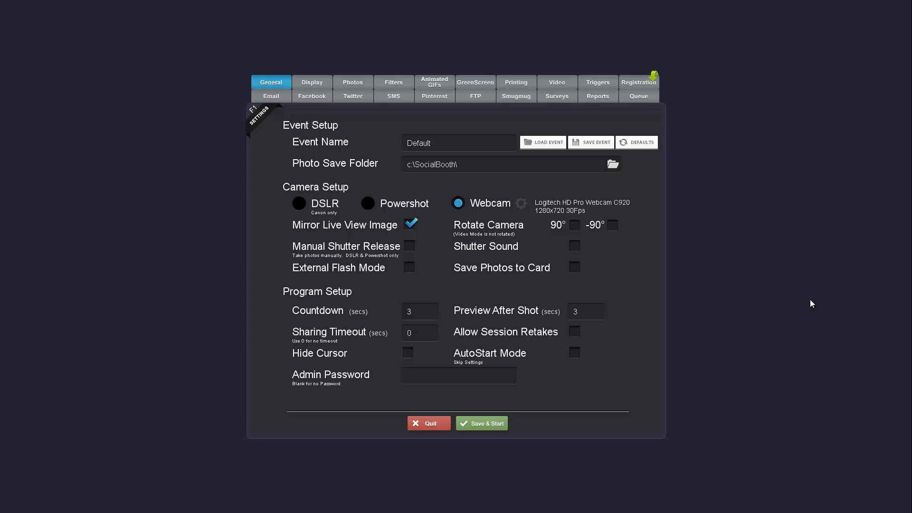
{"action": "mouse_move", "coordinate": [433, 182]}
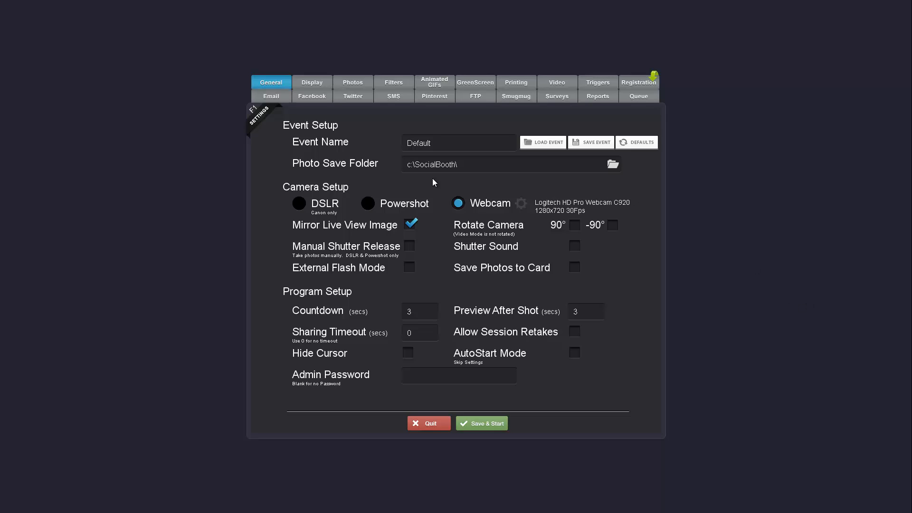
{"action": "mouse_move", "coordinate": [737, 221]}
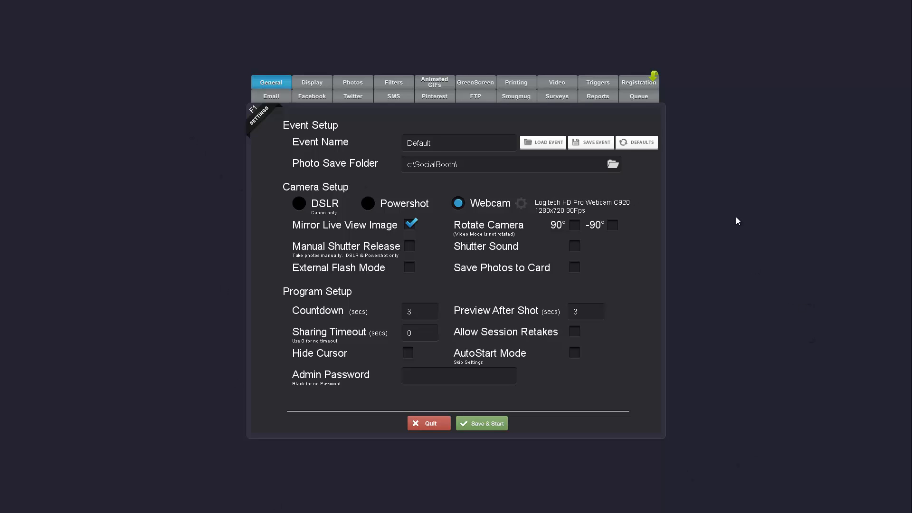
{"action": "mouse_move", "coordinate": [286, 148]}
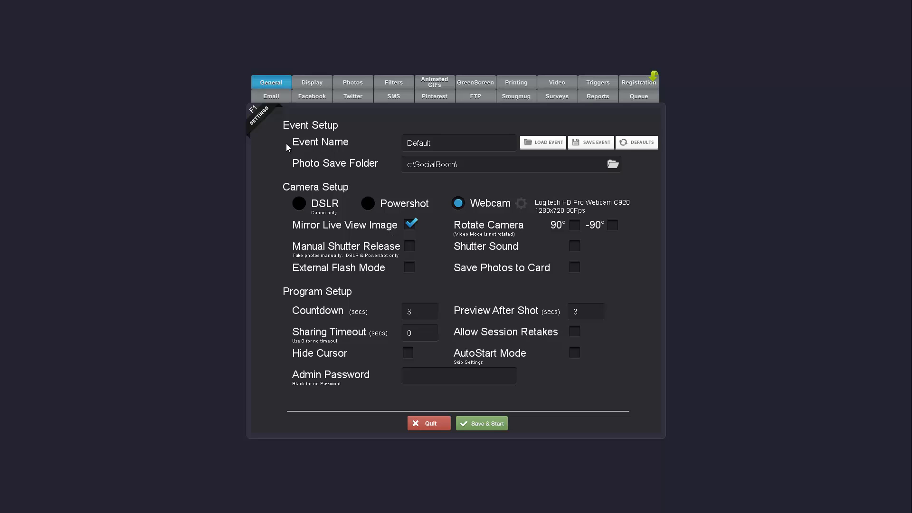
{"action": "mouse_move", "coordinate": [522, 156]}
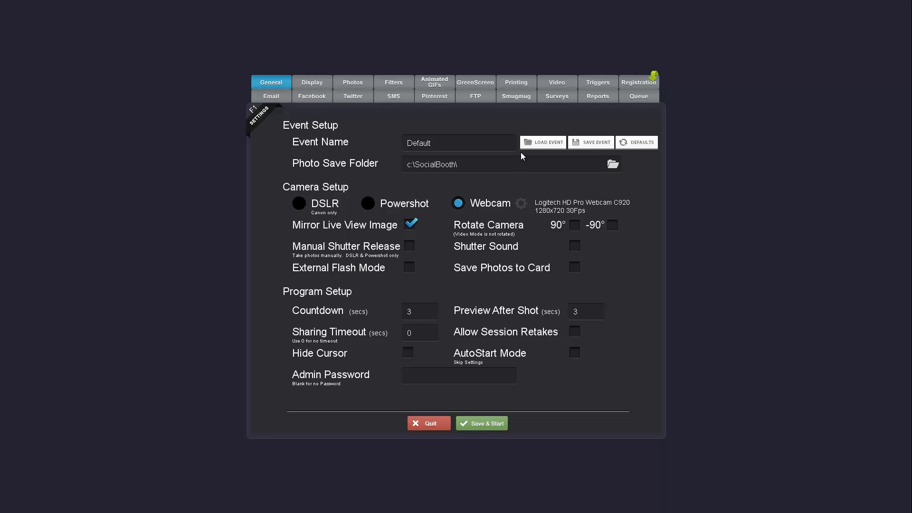
- Load the Default test event preset from the saved event files
{"action": "left_click", "coordinate": [542, 143]}
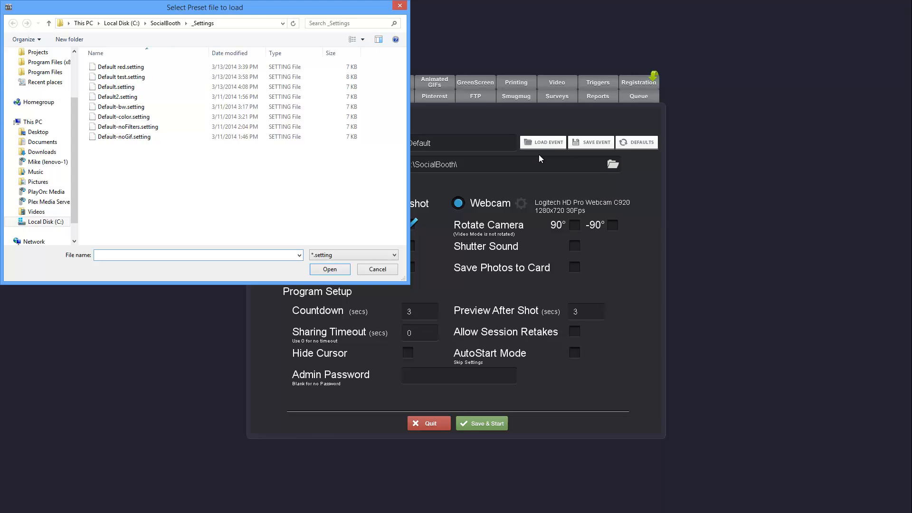
{"action": "left_click", "coordinate": [119, 77]}
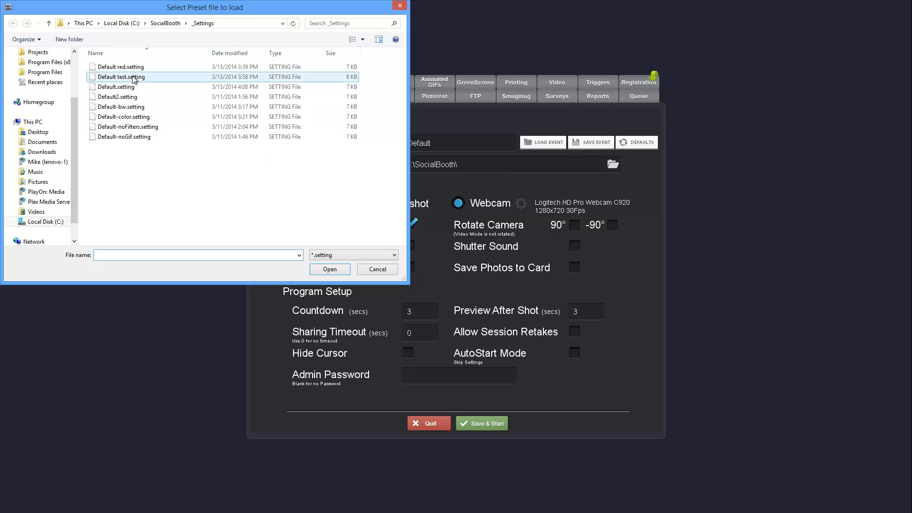
{"action": "left_click", "coordinate": [330, 269]}
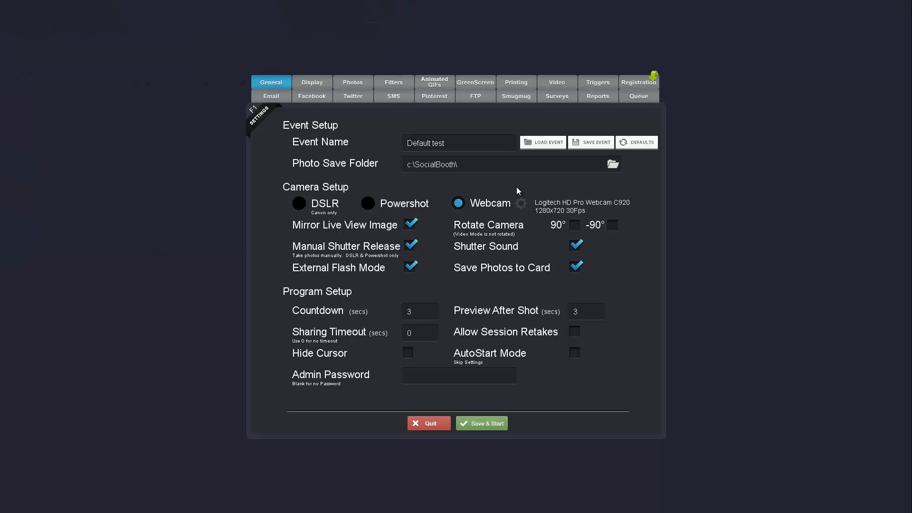
{"action": "mouse_move", "coordinate": [569, 146]}
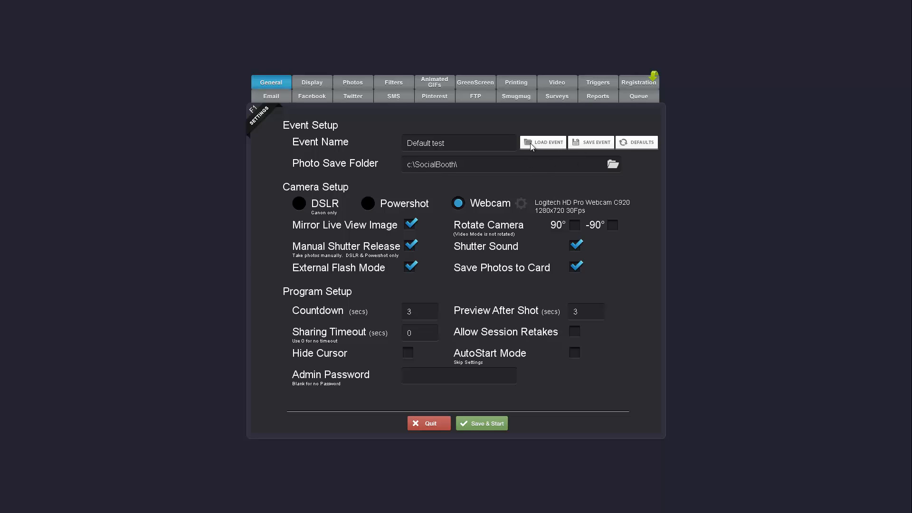
- Load the Default event preset again to restore the original settings
{"action": "left_click", "coordinate": [543, 143]}
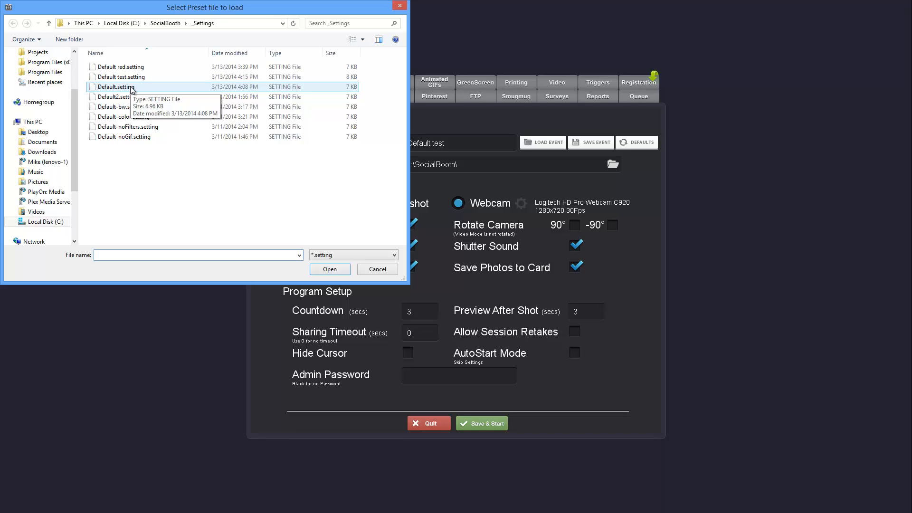
{"action": "left_click", "coordinate": [642, 142]}
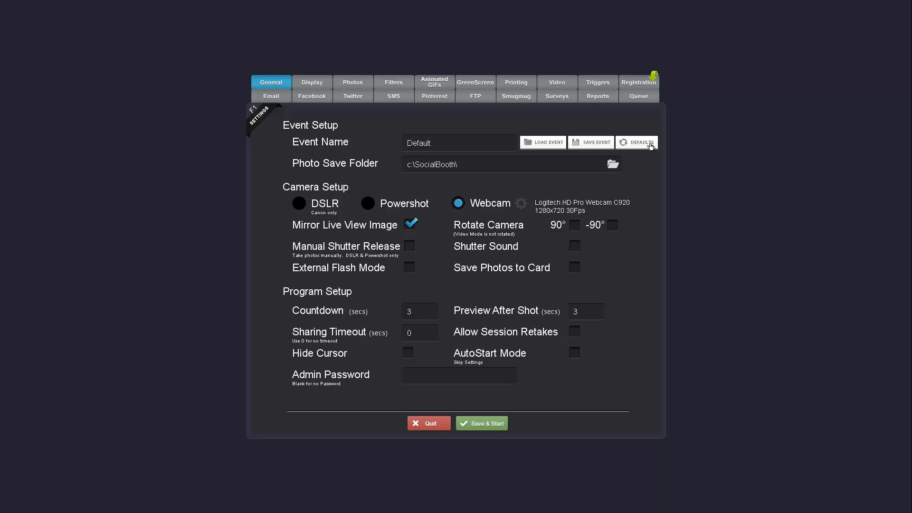
{"action": "mouse_move", "coordinate": [622, 147]}
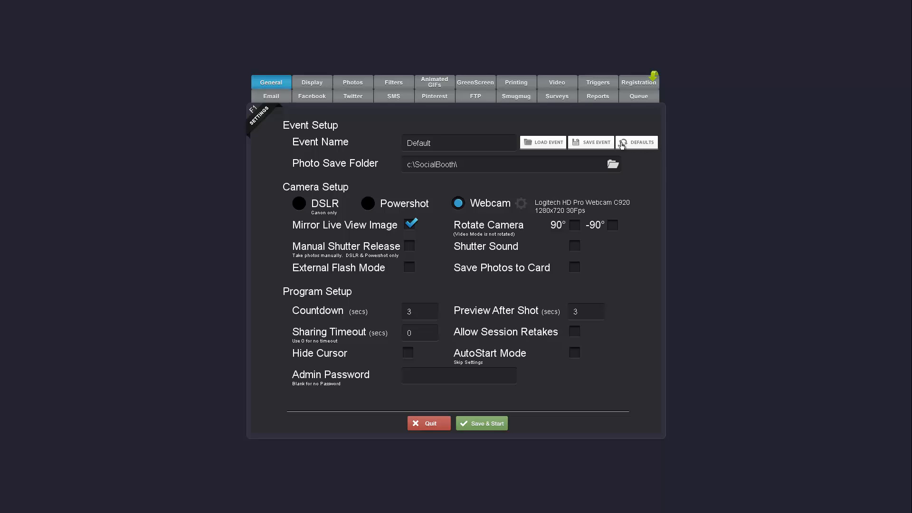
{"action": "mouse_move", "coordinate": [729, 199]}
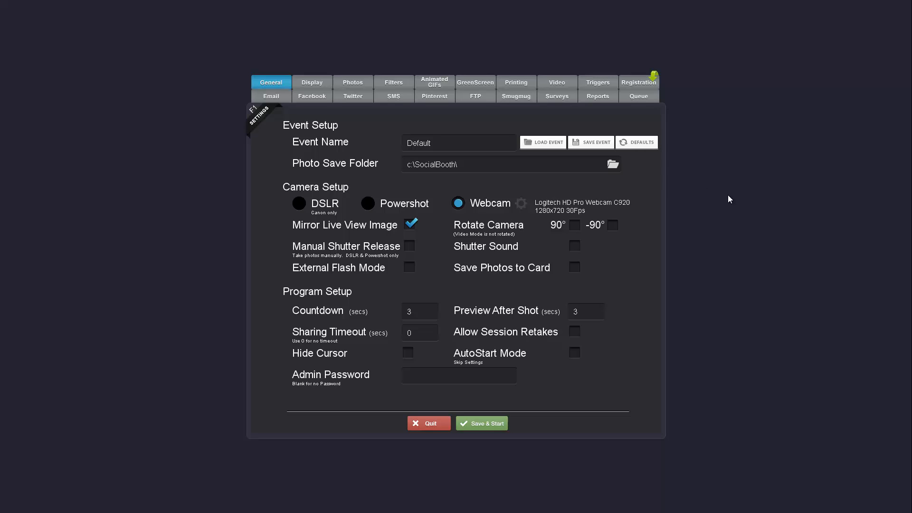
{"action": "mouse_move", "coordinate": [758, 245]}
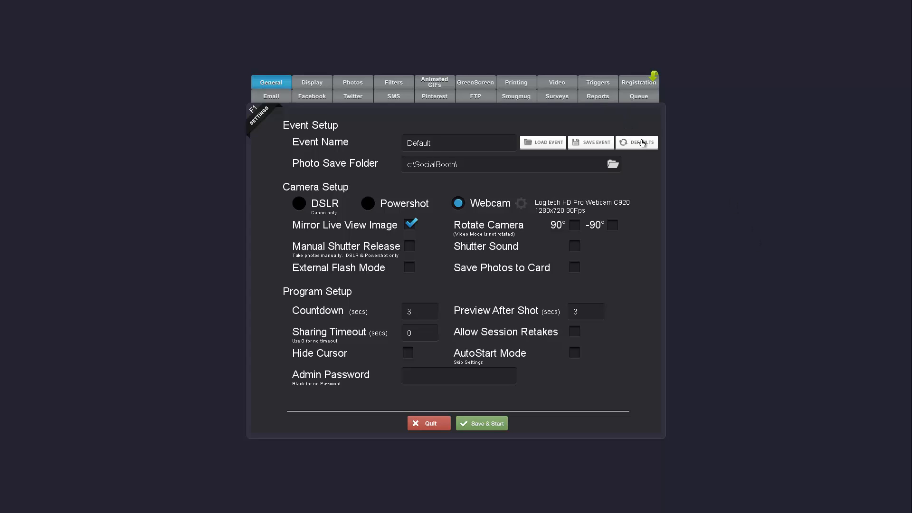
{"action": "mouse_move", "coordinate": [738, 238]}
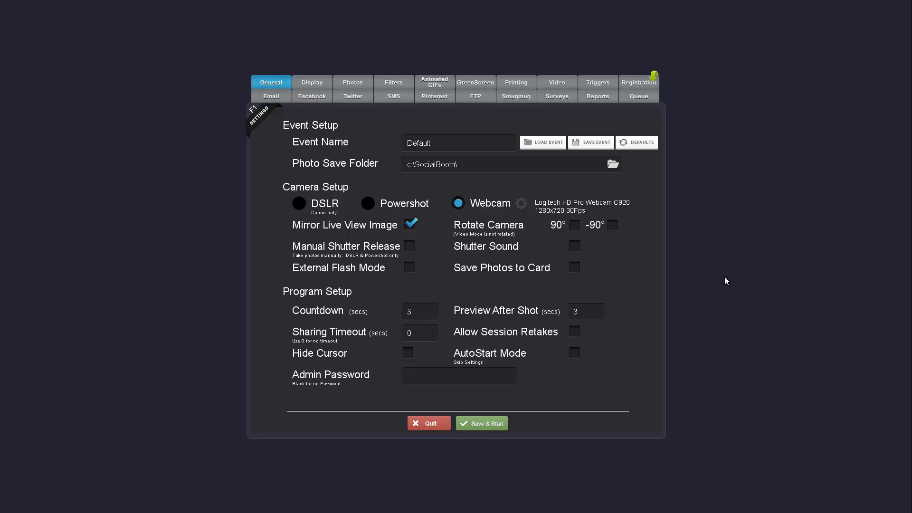
{"action": "mouse_move", "coordinate": [313, 194]}
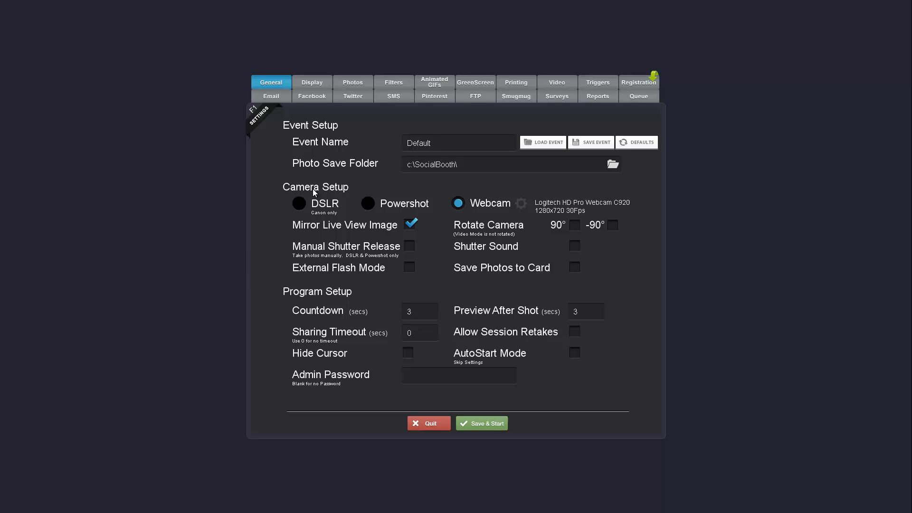
{"action": "mouse_move", "coordinate": [391, 278]}
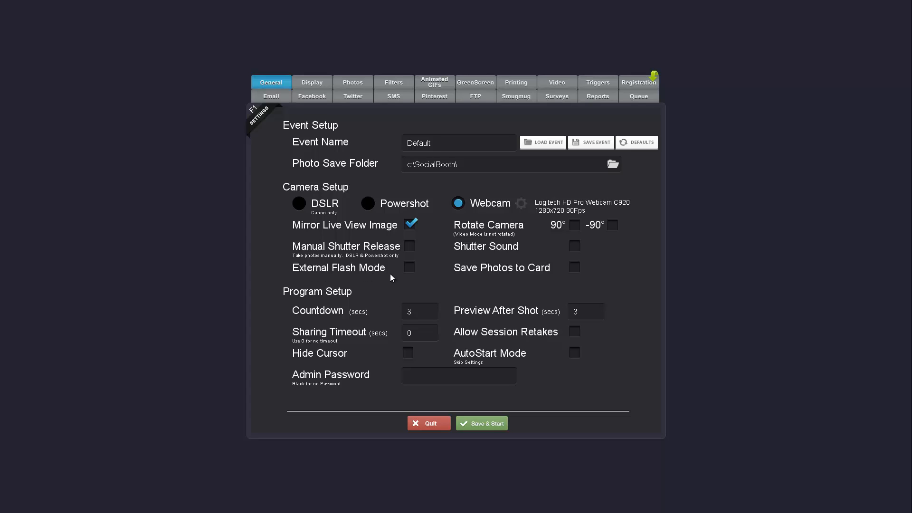
{"action": "mouse_move", "coordinate": [409, 274]}
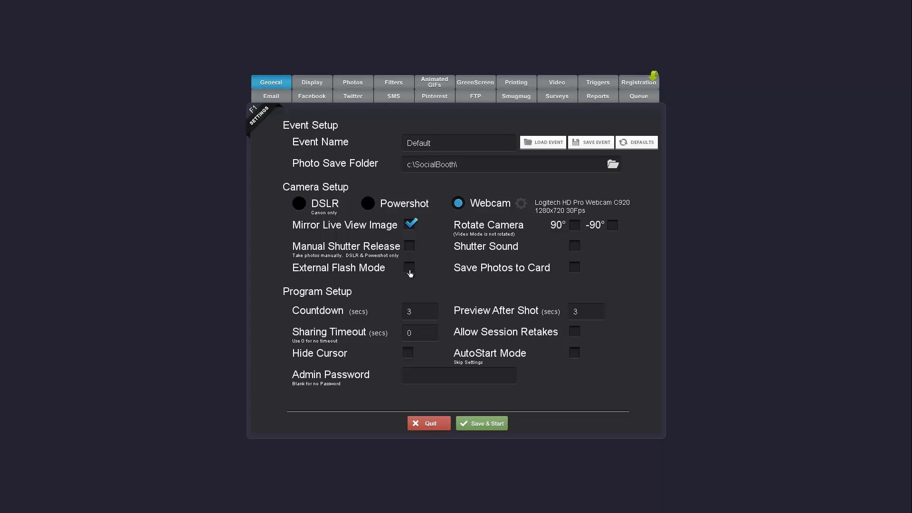
{"action": "mouse_move", "coordinate": [577, 273]}
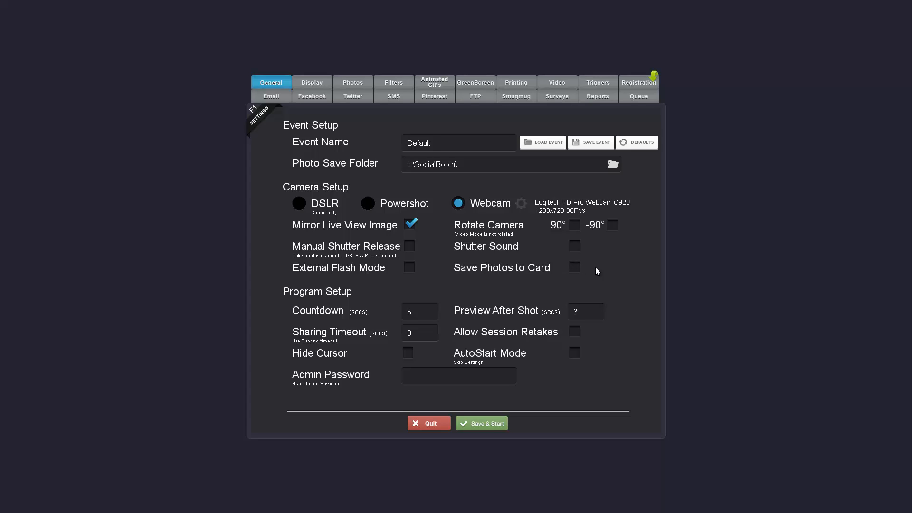
{"action": "mouse_move", "coordinate": [463, 391]}
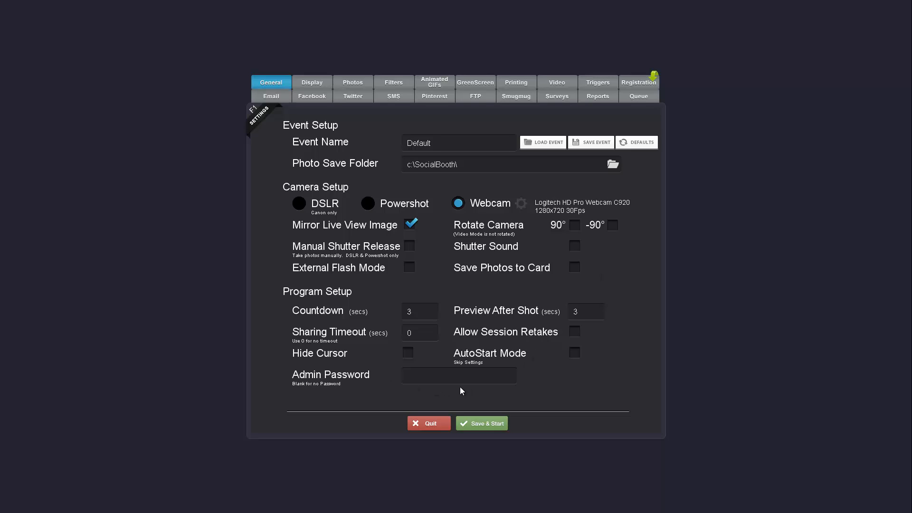
{"action": "mouse_move", "coordinate": [435, 376]}
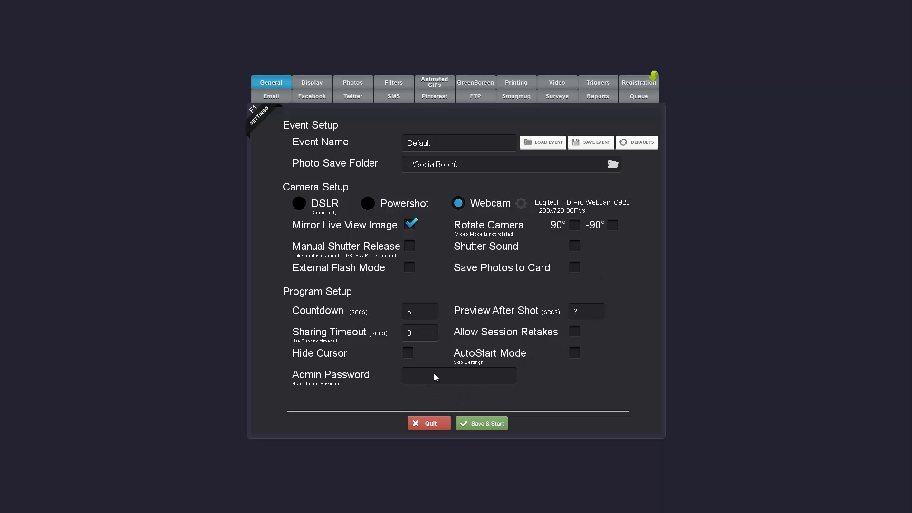
{"action": "left_click", "coordinate": [459, 375]}
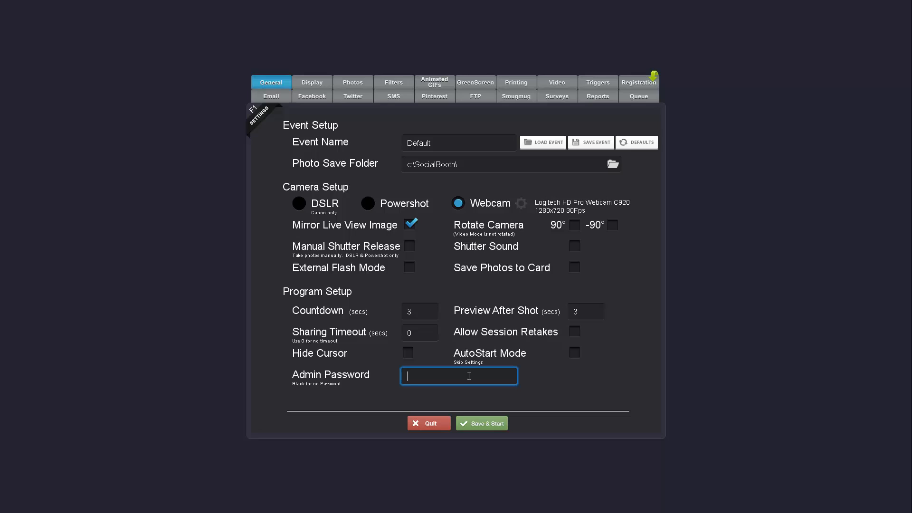
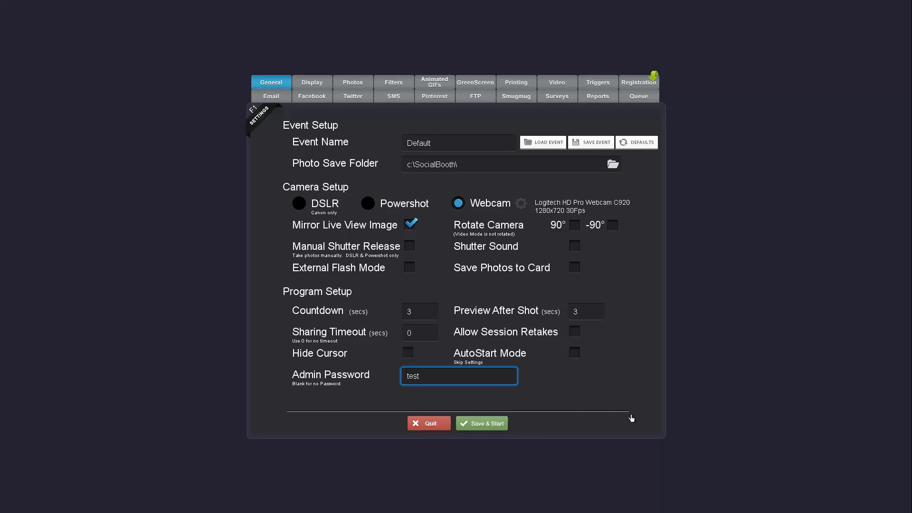
{"action": "mouse_move", "coordinate": [512, 415]}
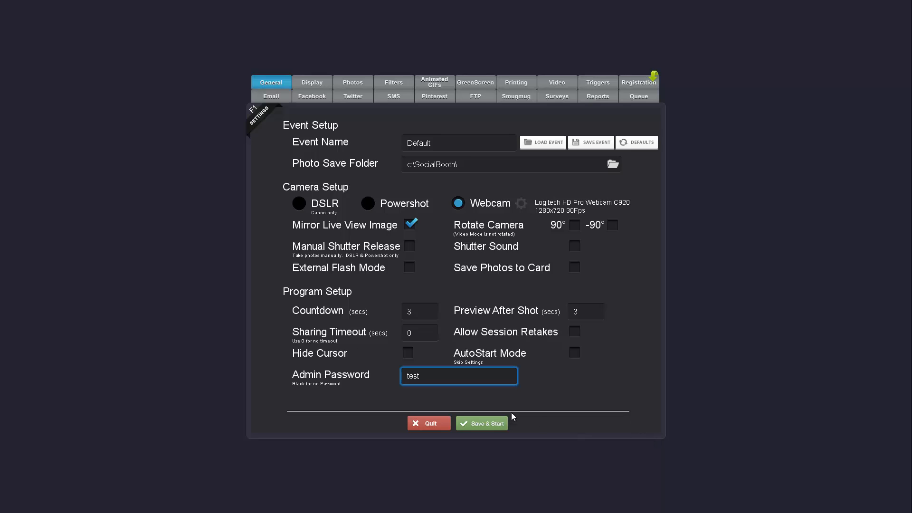
{"action": "left_click", "coordinate": [481, 424]}
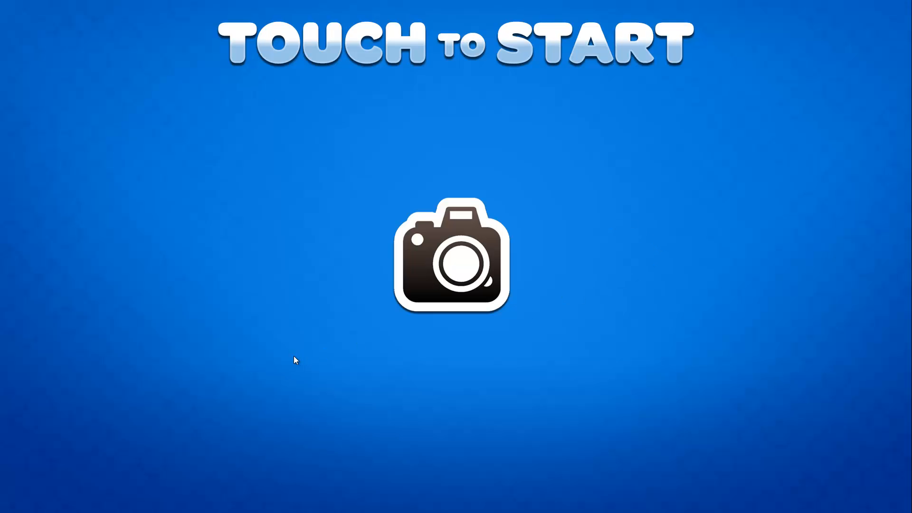
- Log in from Operator Mode with the admin password to reopen the full settings
{"action": "left_click", "coordinate": [452, 259]}
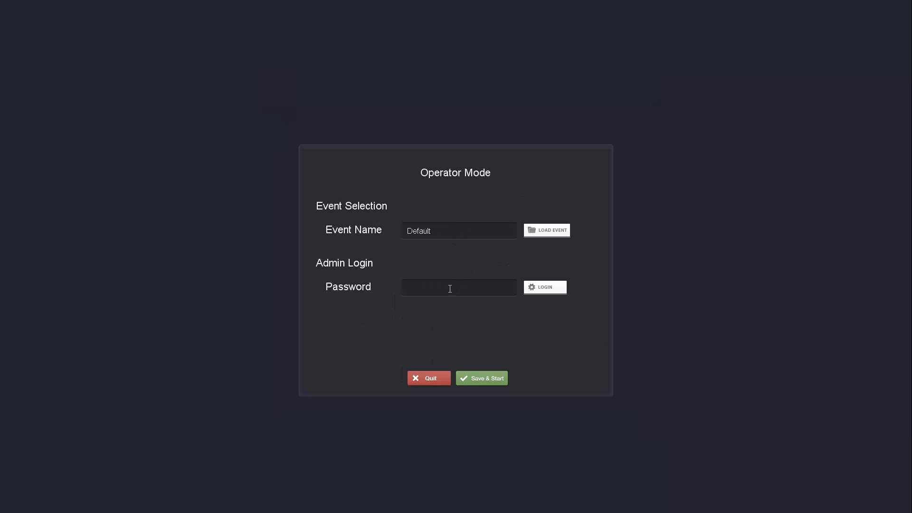
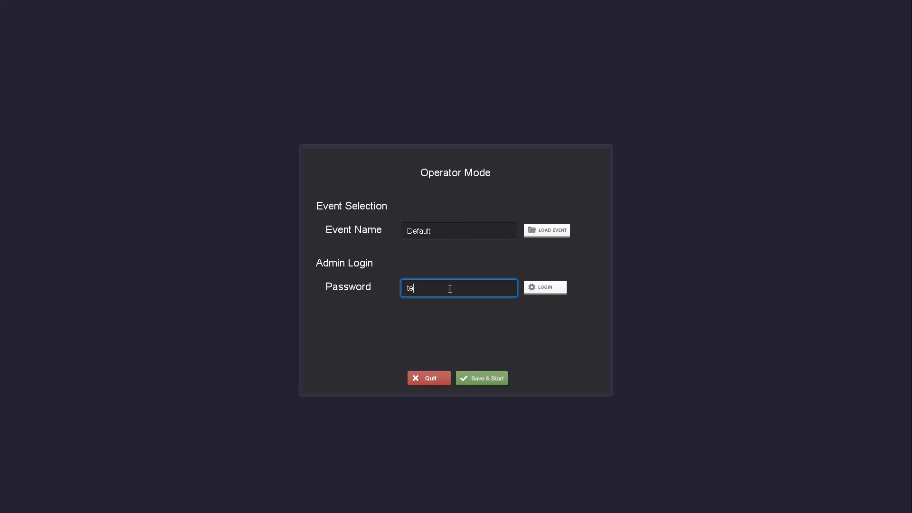
{"action": "left_click", "coordinate": [545, 286]}
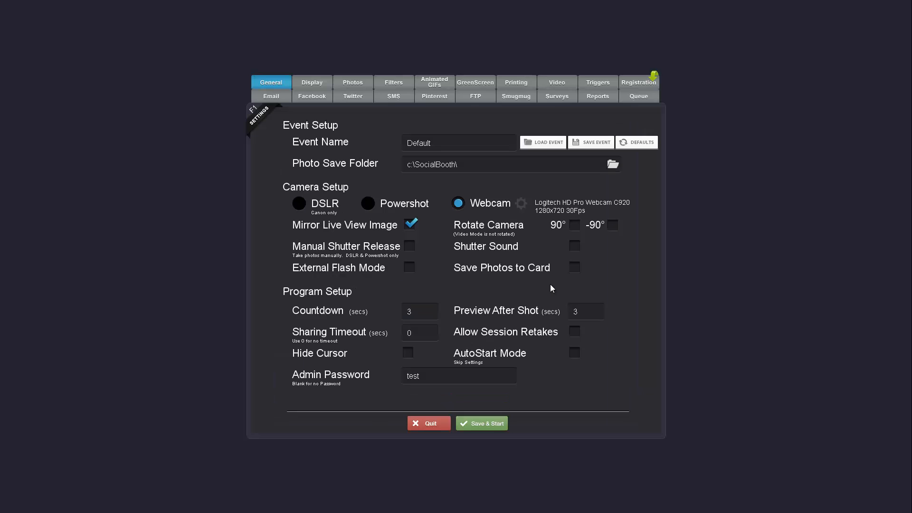
{"action": "left_click", "coordinate": [459, 376]}
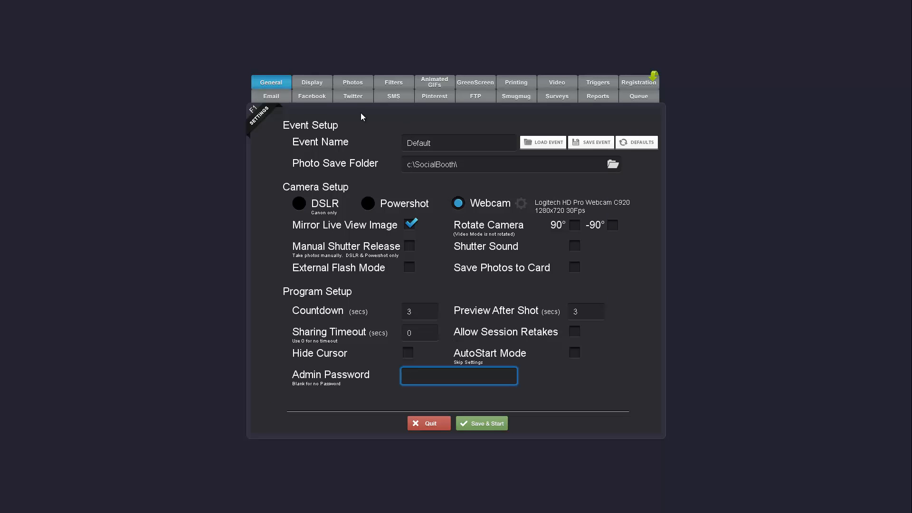
- In Display settings, switch backgrounds to Advanced per-screen mode and back to Basic
{"action": "left_click", "coordinate": [311, 82]}
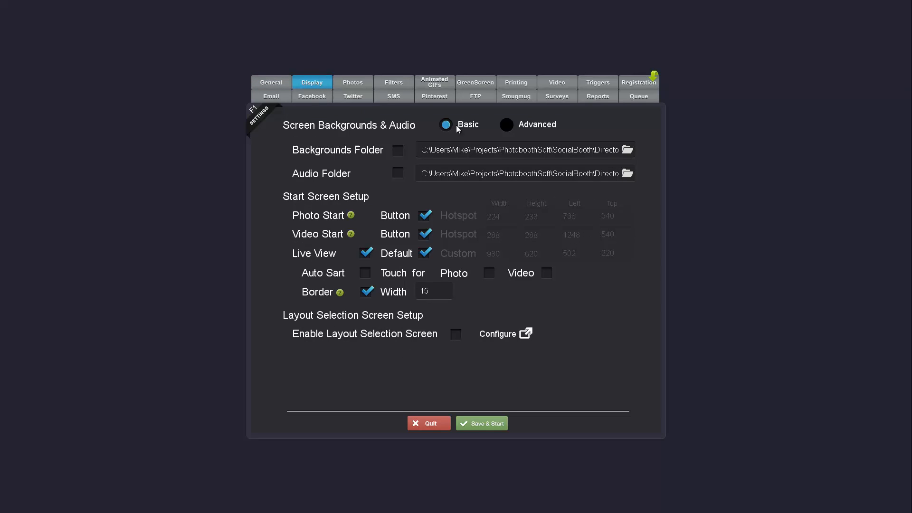
{"action": "left_click", "coordinate": [505, 124]}
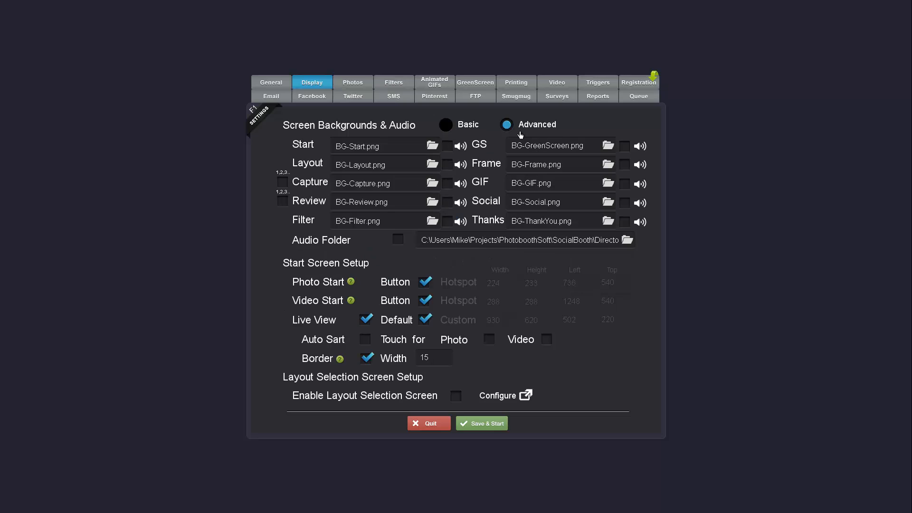
{"action": "mouse_move", "coordinate": [411, 181]}
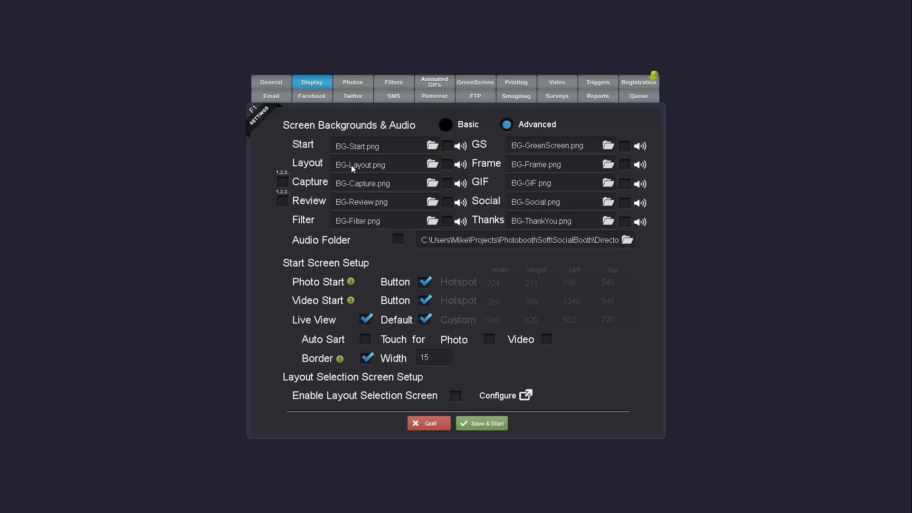
{"action": "mouse_move", "coordinate": [377, 202]}
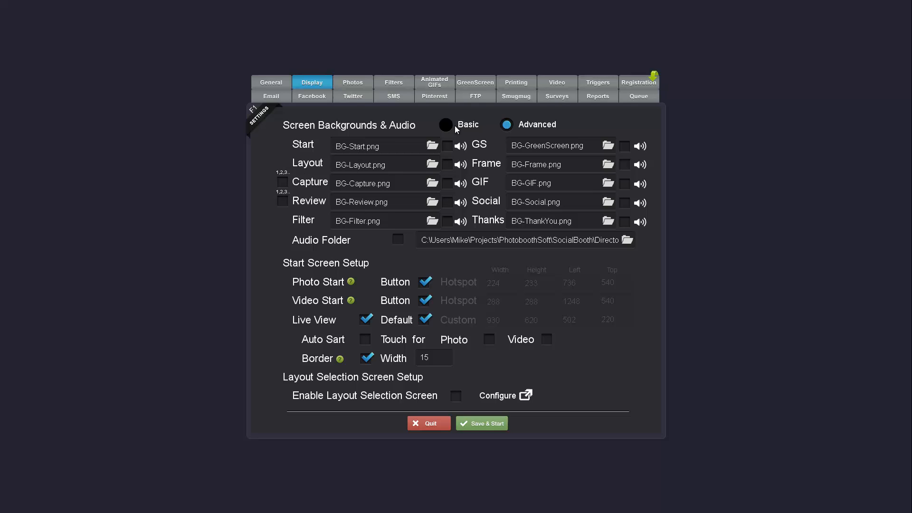
{"action": "left_click", "coordinate": [446, 124]}
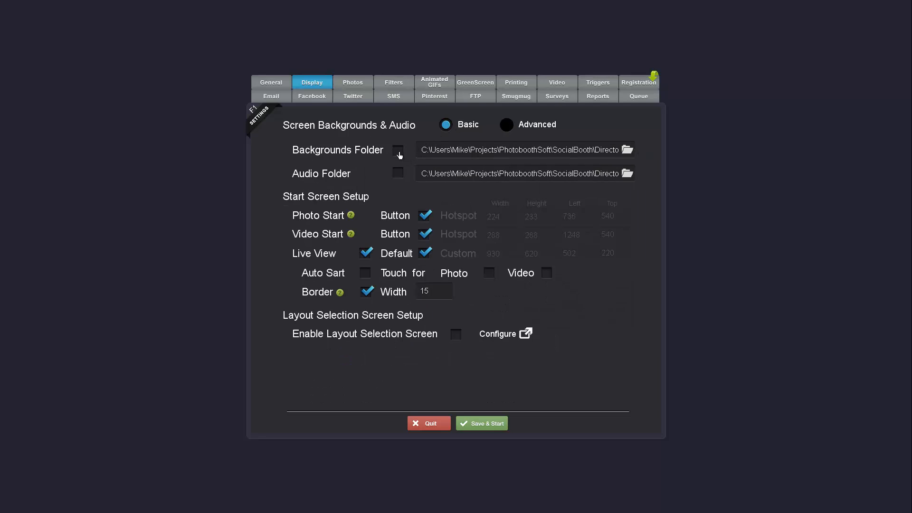
- Enable a custom Backgrounds Folder and browse to the UI Red assets folder
{"action": "left_click", "coordinate": [398, 150]}
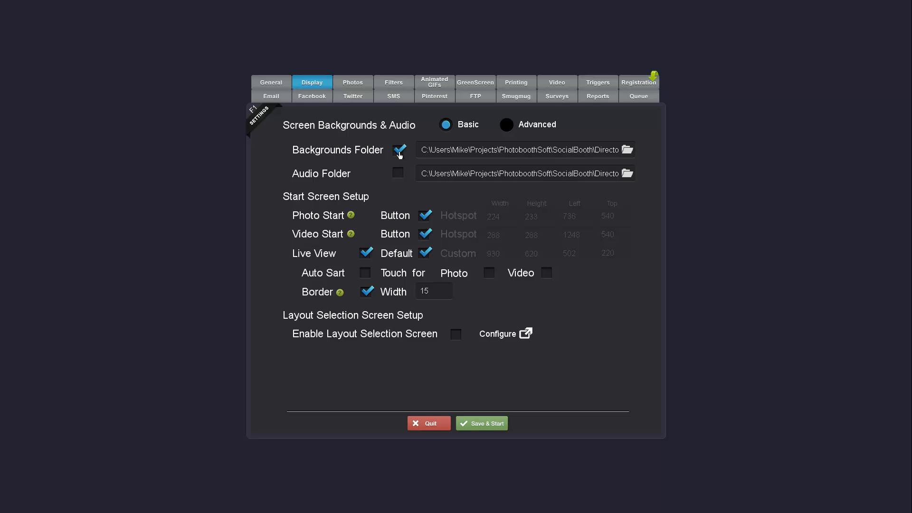
{"action": "left_click", "coordinate": [627, 150]}
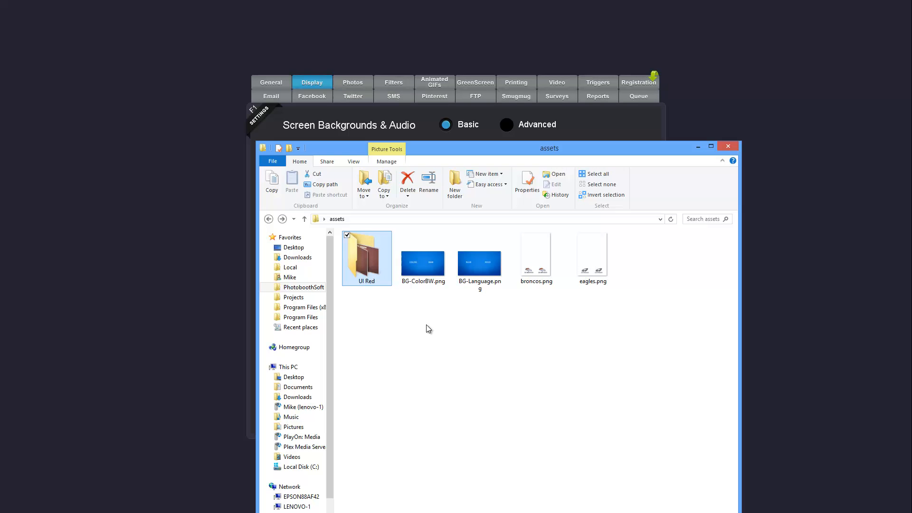
{"action": "double_click", "coordinate": [366, 255]}
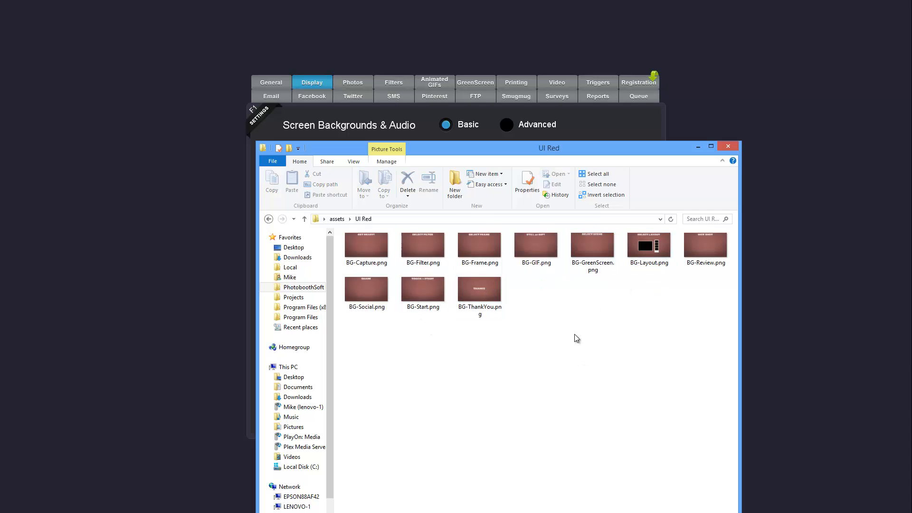
{"action": "mouse_move", "coordinate": [217, 204]}
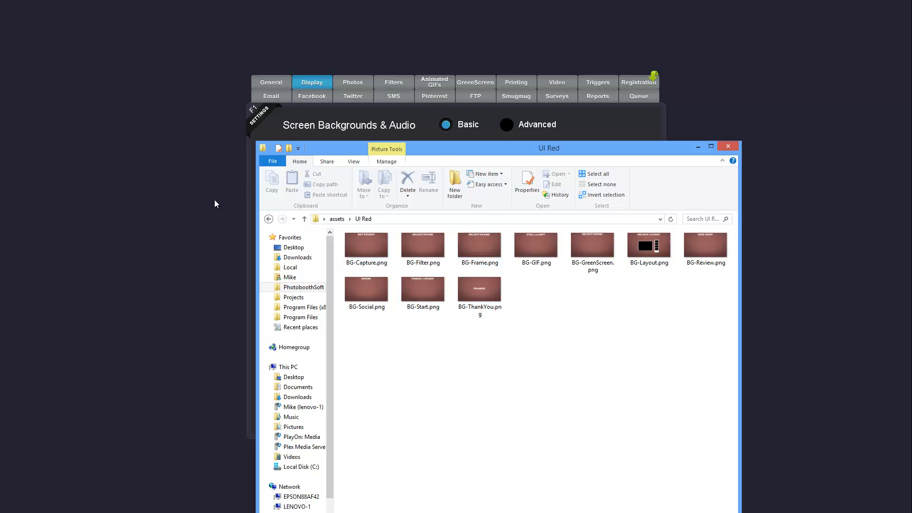
{"action": "left_click", "coordinate": [728, 146]}
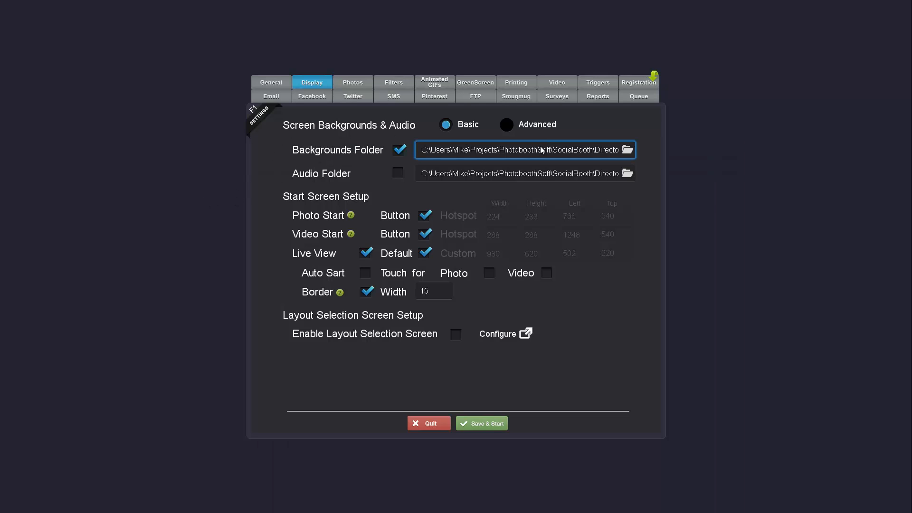
- Confirm the UI Red path, enable the Audio Folder, and show Advanced per-screen backgrounds
{"action": "left_click", "coordinate": [627, 149]}
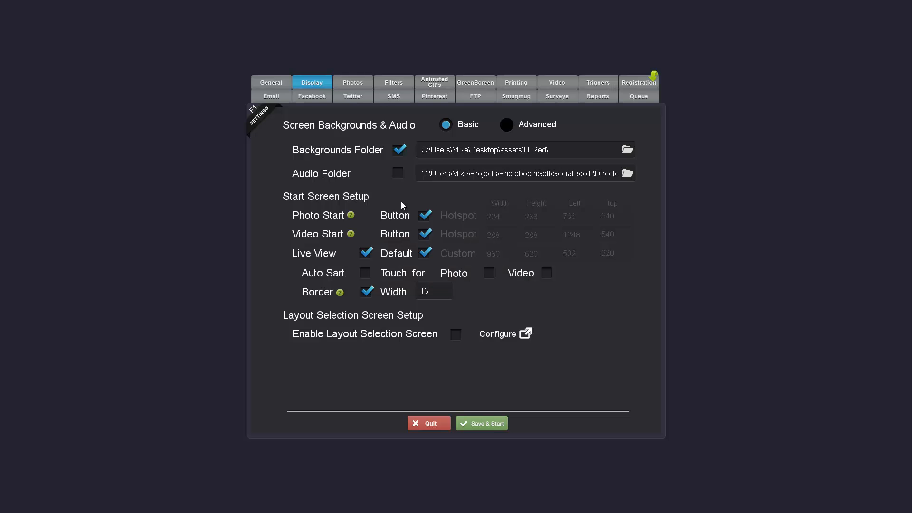
{"action": "left_click", "coordinate": [399, 173]}
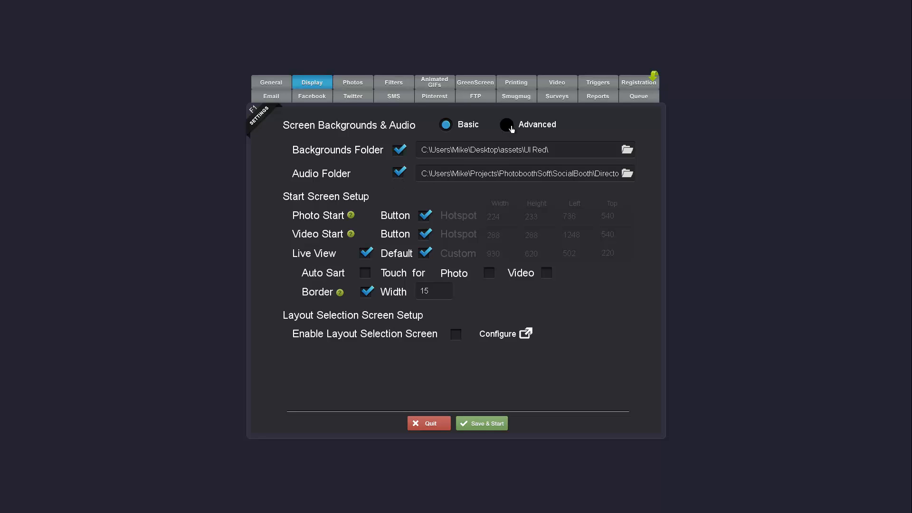
{"action": "left_click", "coordinate": [505, 124]}
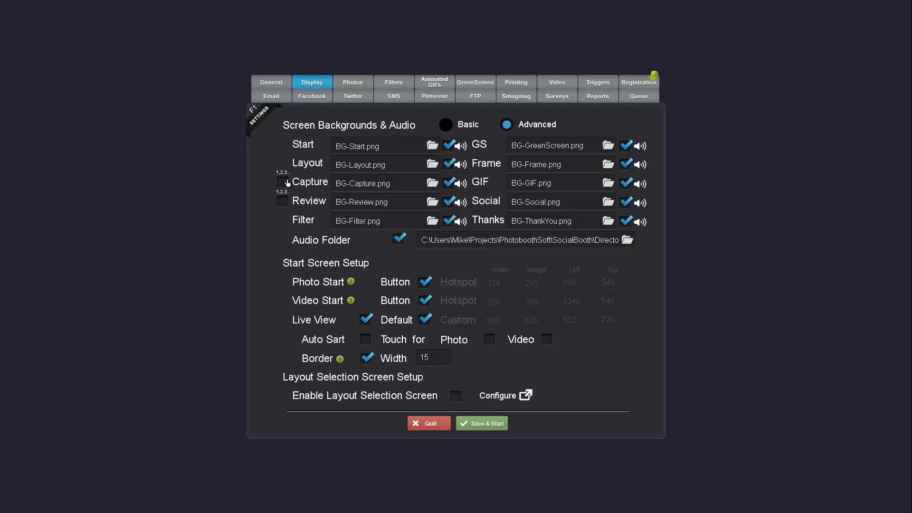
- Enable the Capture screen's 1,2,3 option and review the numbered BG-Capture images in Explorer
{"action": "left_click", "coordinate": [283, 199]}
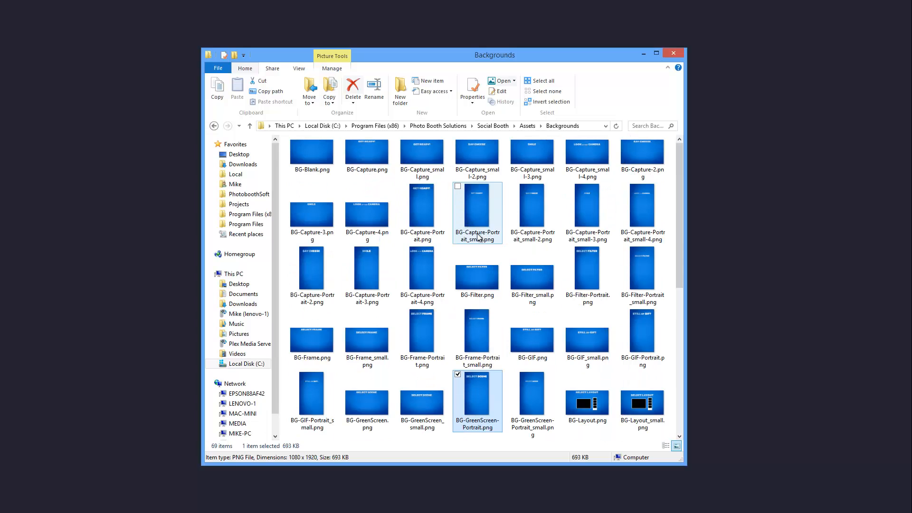
{"action": "left_click", "coordinate": [367, 152]}
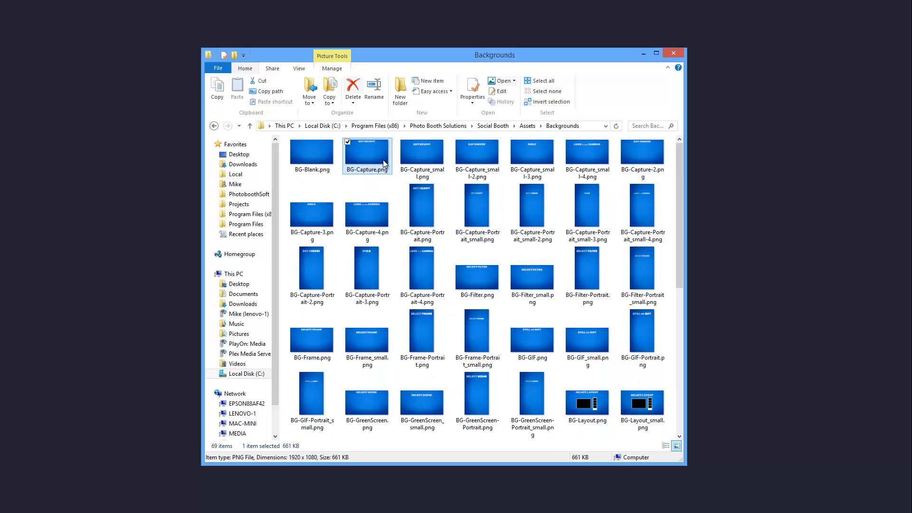
{"action": "mouse_move", "coordinate": [383, 177]}
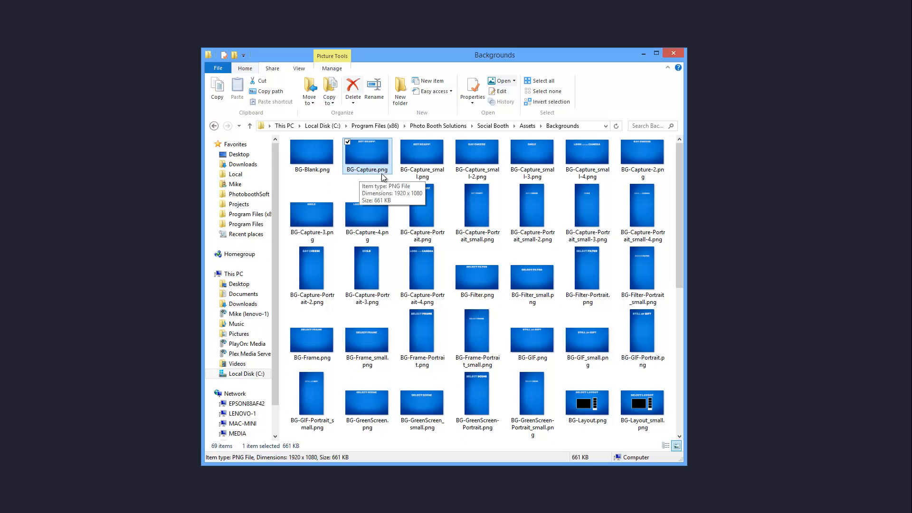
{"action": "left_click", "coordinate": [642, 151]}
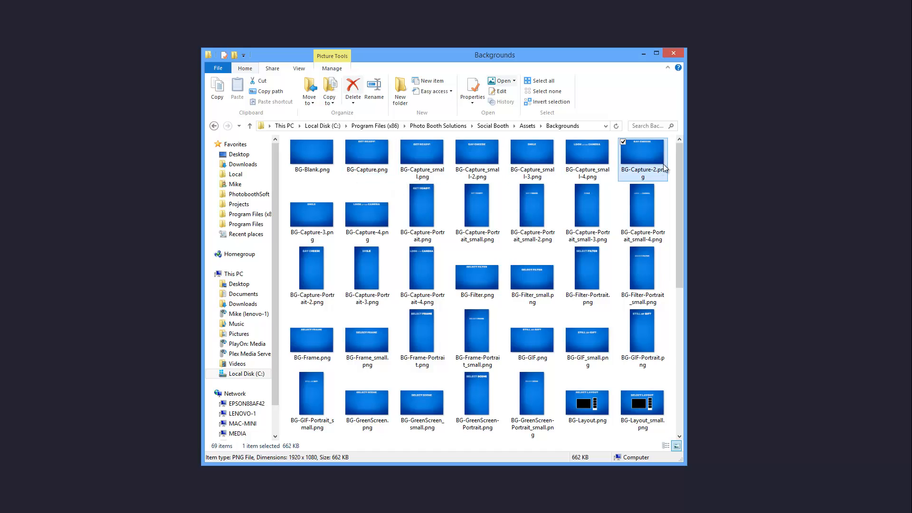
{"action": "left_click", "coordinate": [366, 209]}
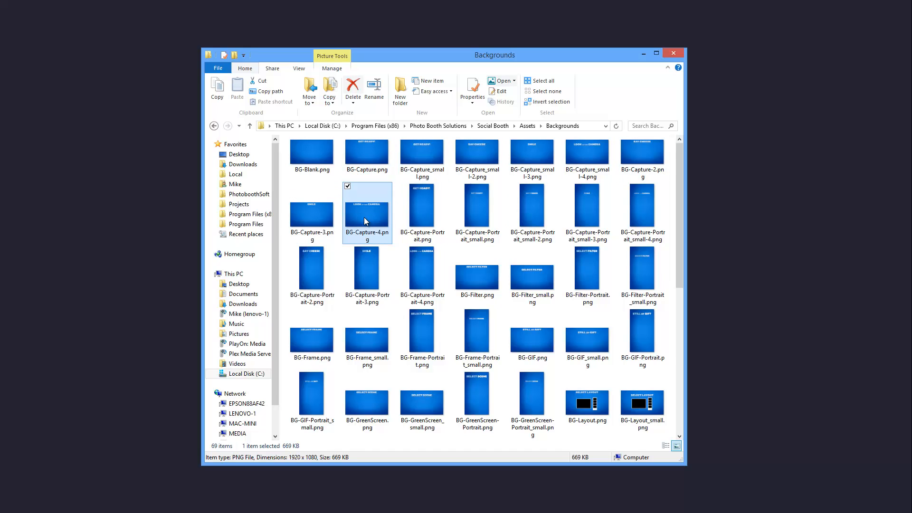
{"action": "left_click", "coordinate": [643, 151]}
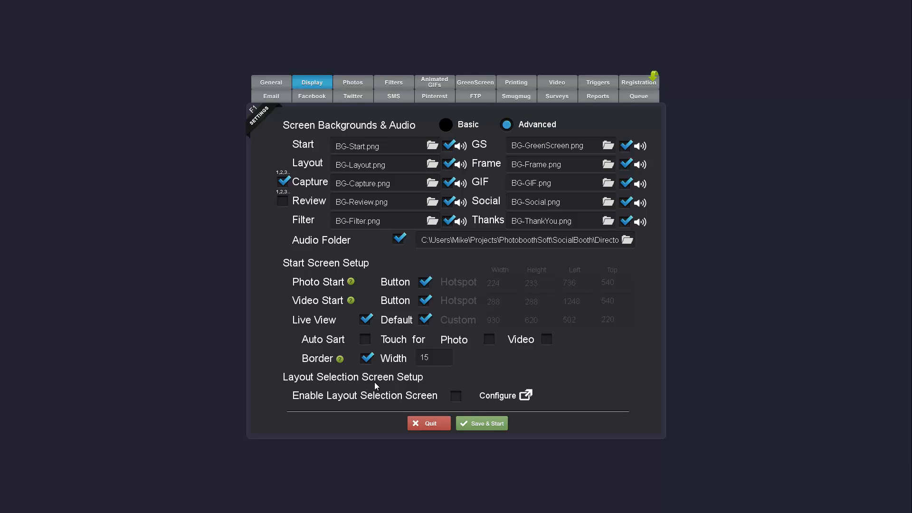
{"action": "mouse_move", "coordinate": [331, 386]}
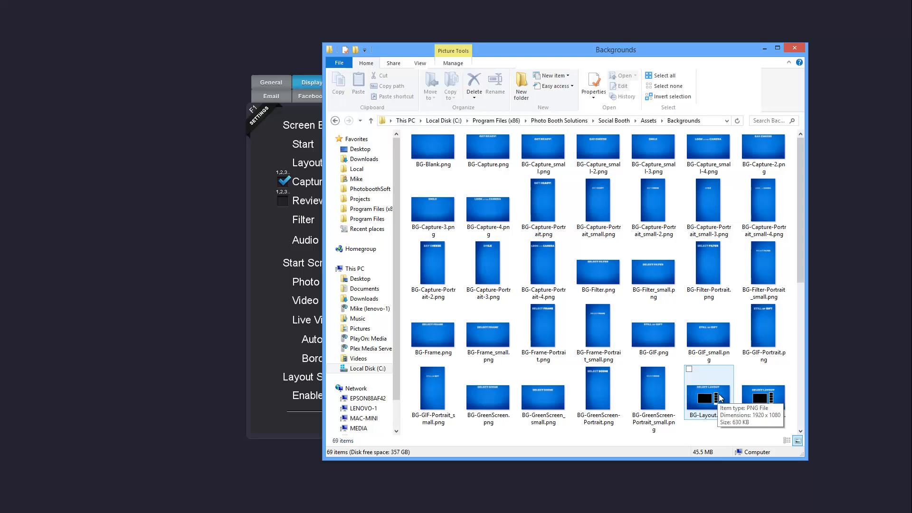
{"action": "mouse_move", "coordinate": [720, 402]}
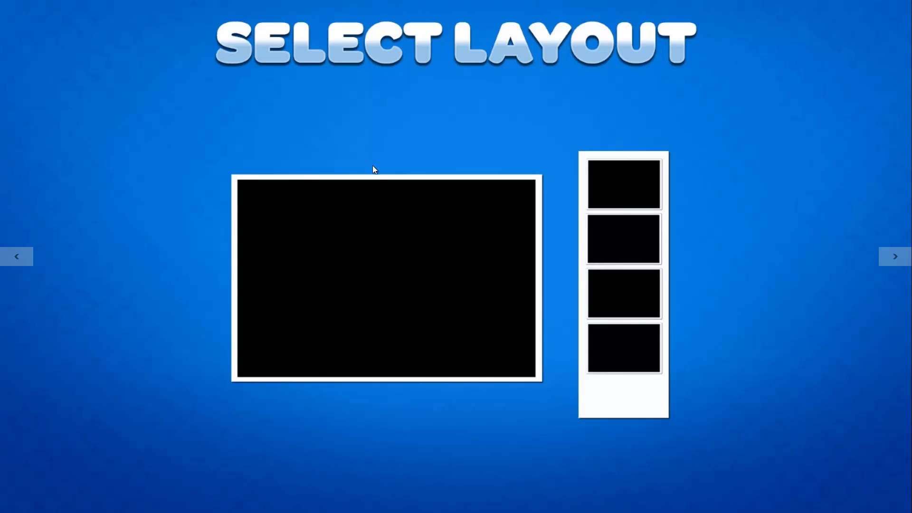
{"action": "mouse_move", "coordinate": [850, 50]}
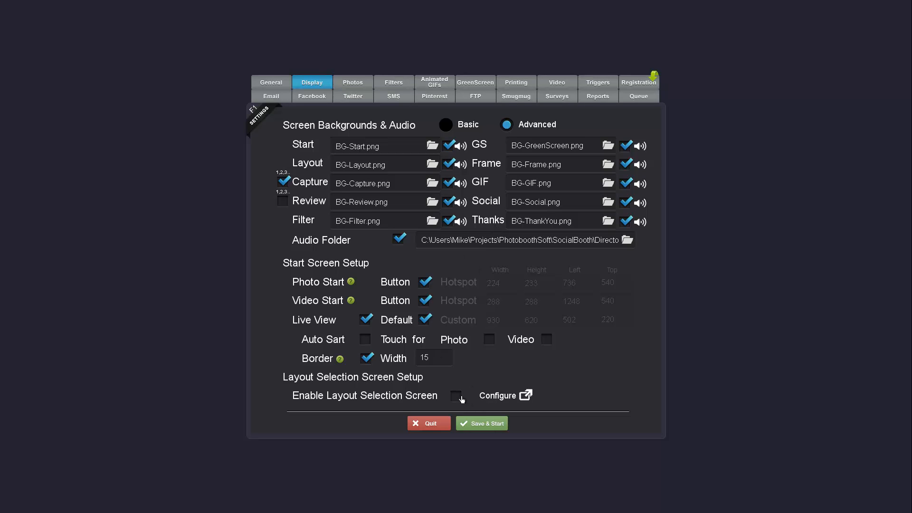
- Enable Layout 1 and 2 hotspots and show the layout selection instead of the Start Screen
{"action": "left_click", "coordinate": [524, 394]}
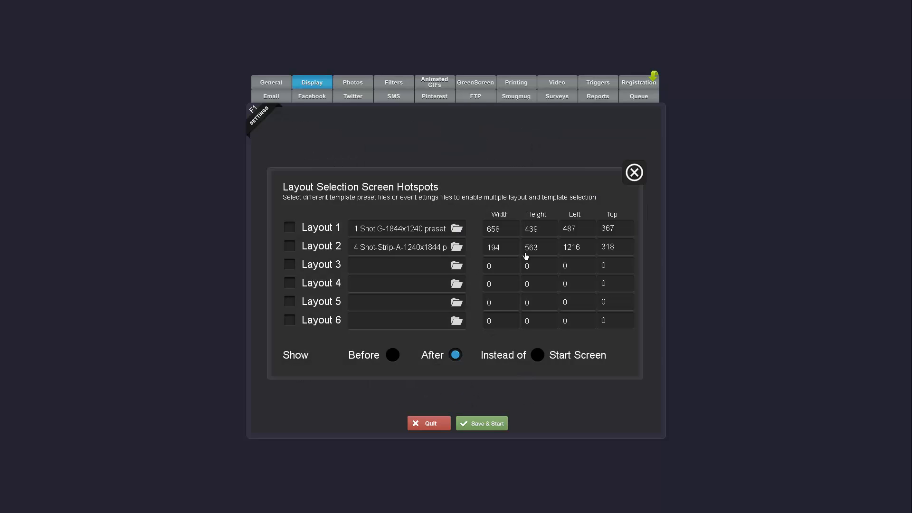
{"action": "left_click", "coordinate": [290, 227]}
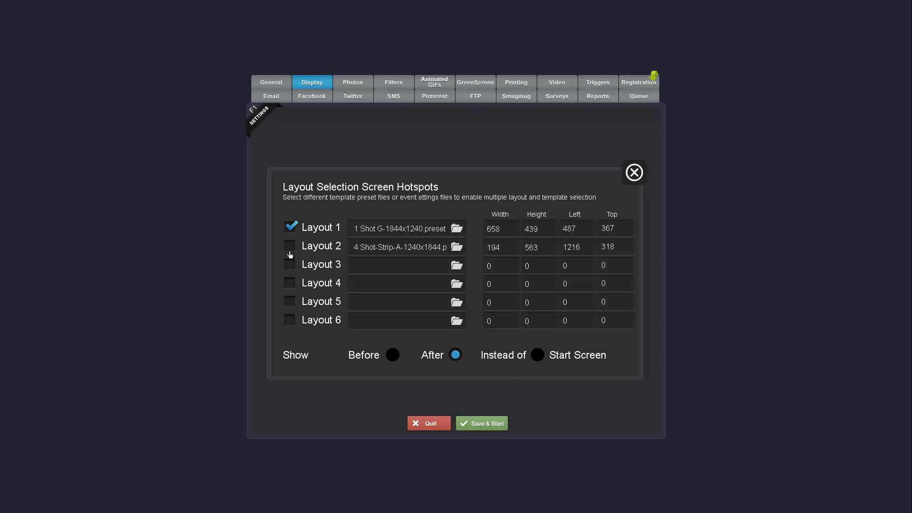
{"action": "left_click", "coordinate": [289, 245]}
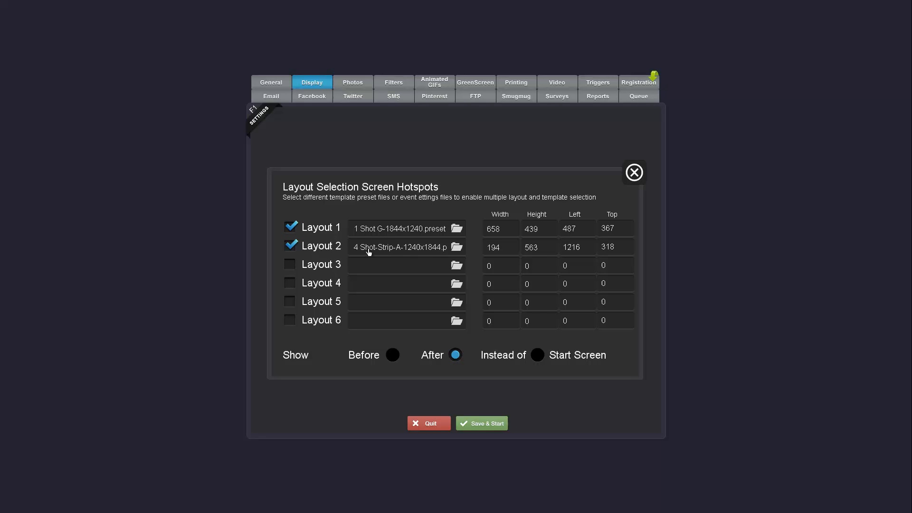
{"action": "mouse_move", "coordinate": [574, 259]}
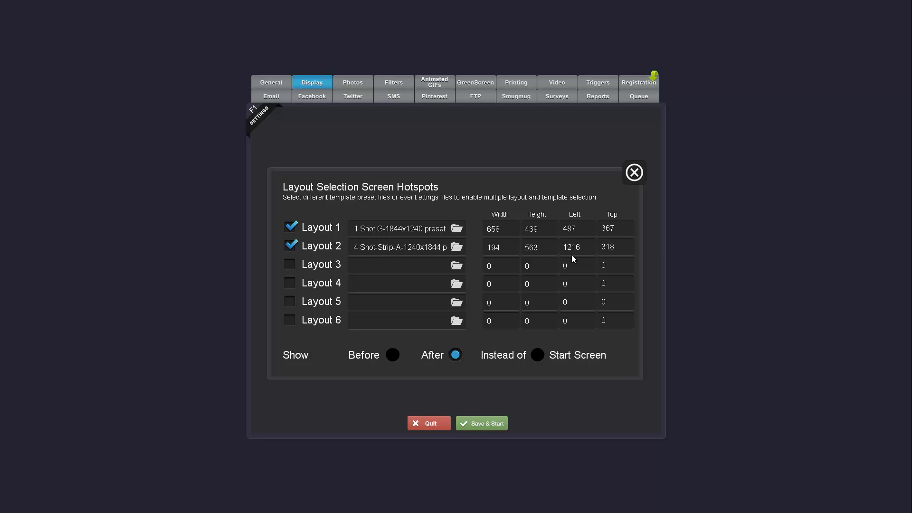
{"action": "mouse_move", "coordinate": [357, 359]}
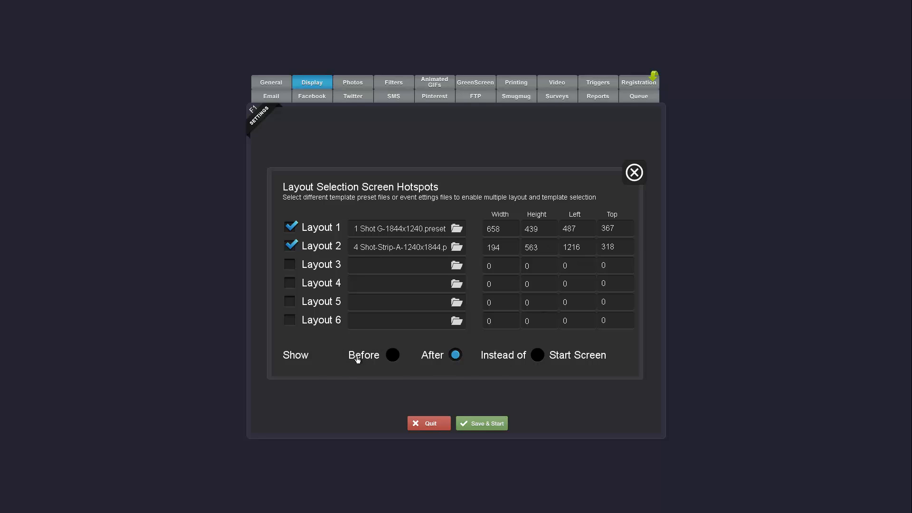
{"action": "mouse_move", "coordinate": [386, 375]}
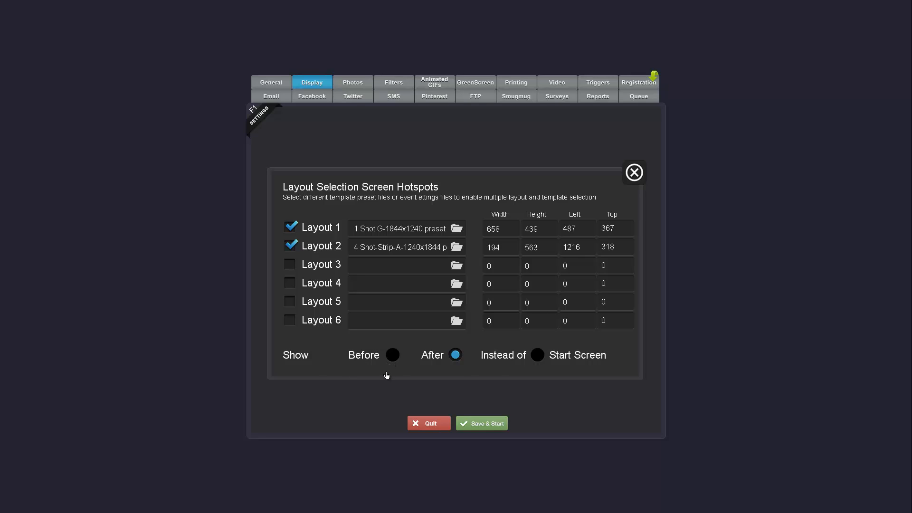
{"action": "mouse_move", "coordinate": [536, 355]}
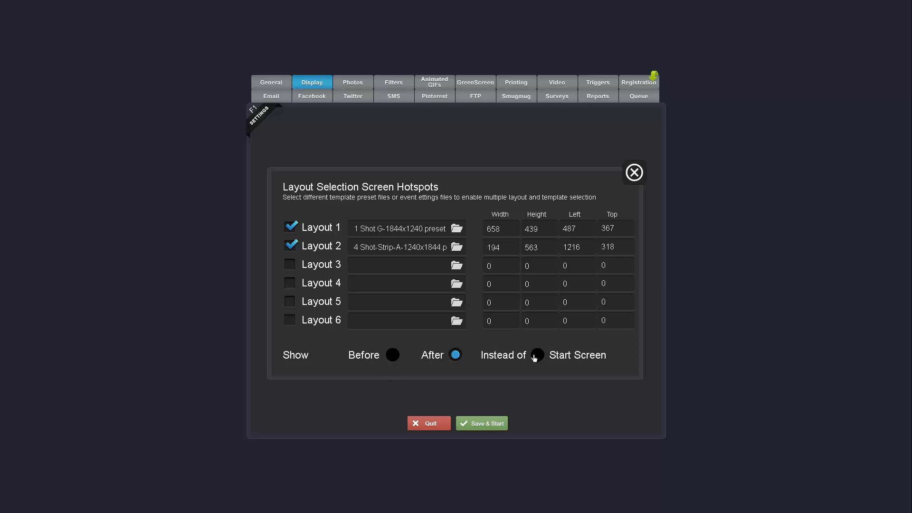
{"action": "left_click", "coordinate": [536, 355]}
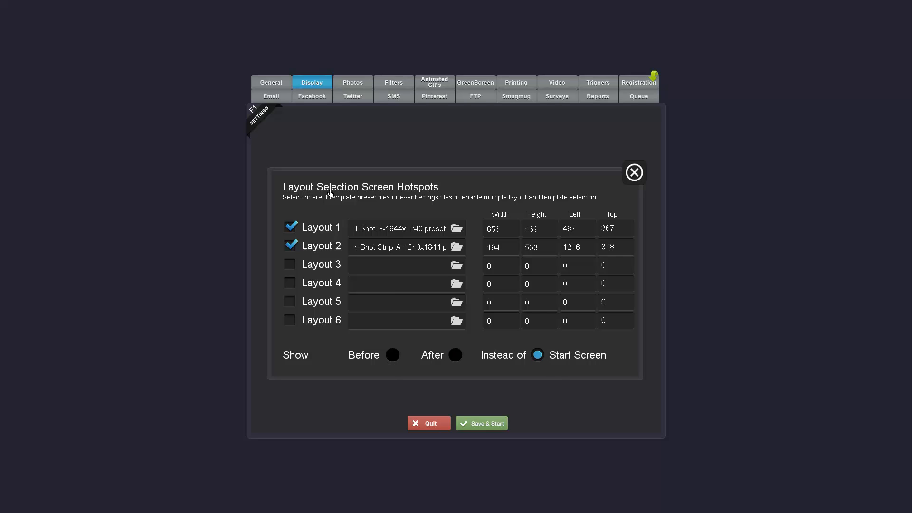
{"action": "mouse_move", "coordinate": [576, 226]}
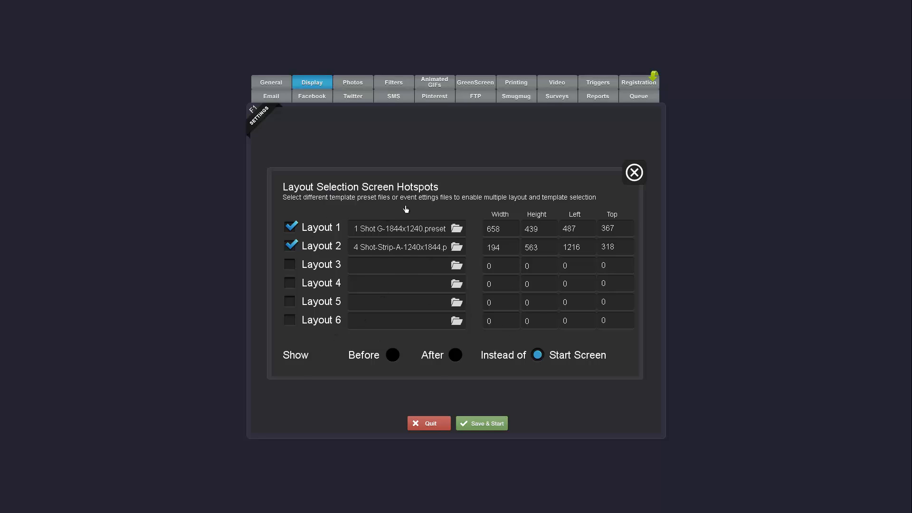
{"action": "mouse_move", "coordinate": [445, 246]}
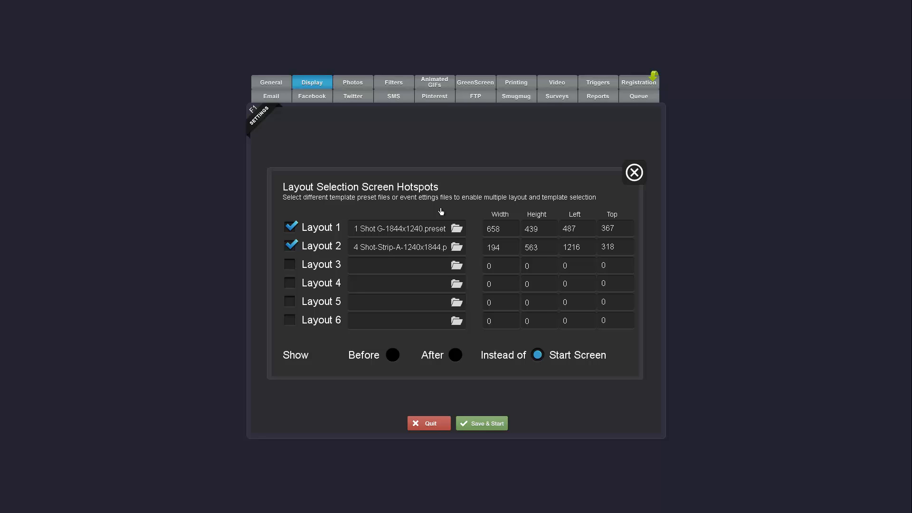
{"action": "left_click", "coordinate": [353, 82]}
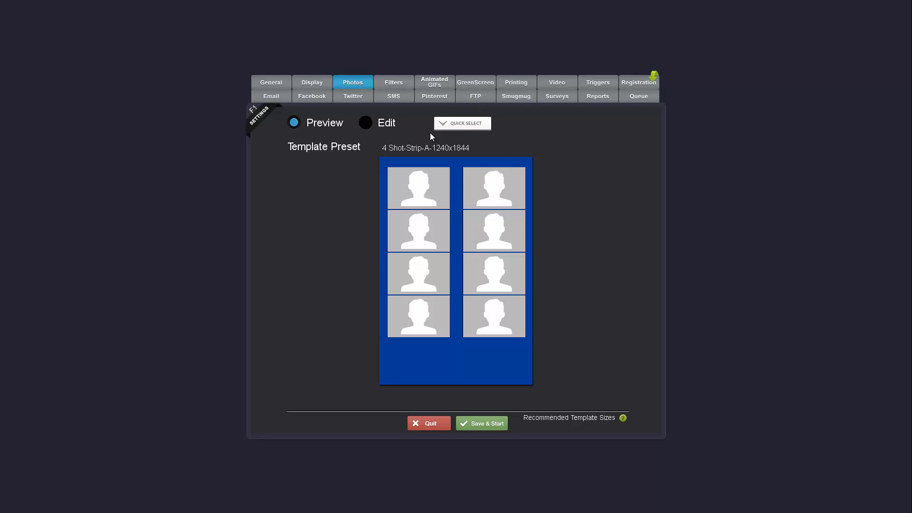
- Pick the 4 Shot D landscape template from Quick Select and review its shot layout in Edit and Preview
{"action": "left_click", "coordinate": [462, 122]}
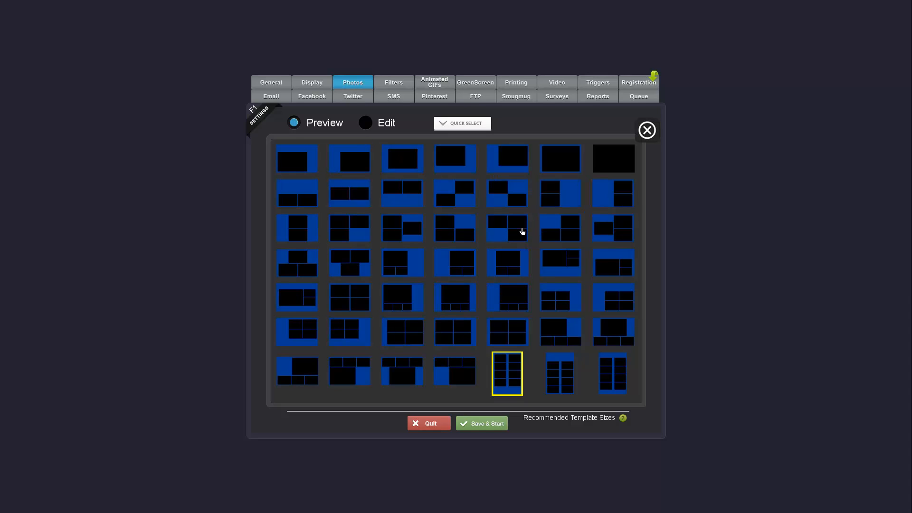
{"action": "left_click", "coordinate": [508, 228]}
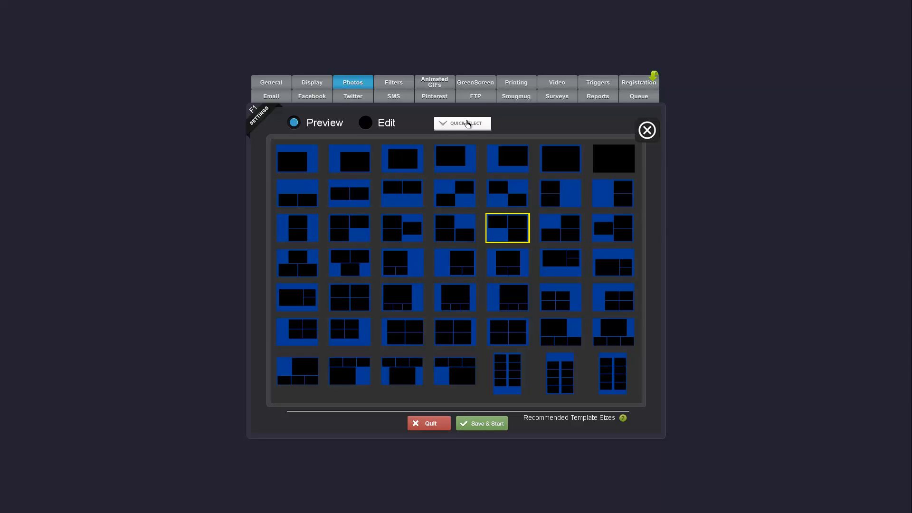
{"action": "left_click", "coordinate": [507, 228]}
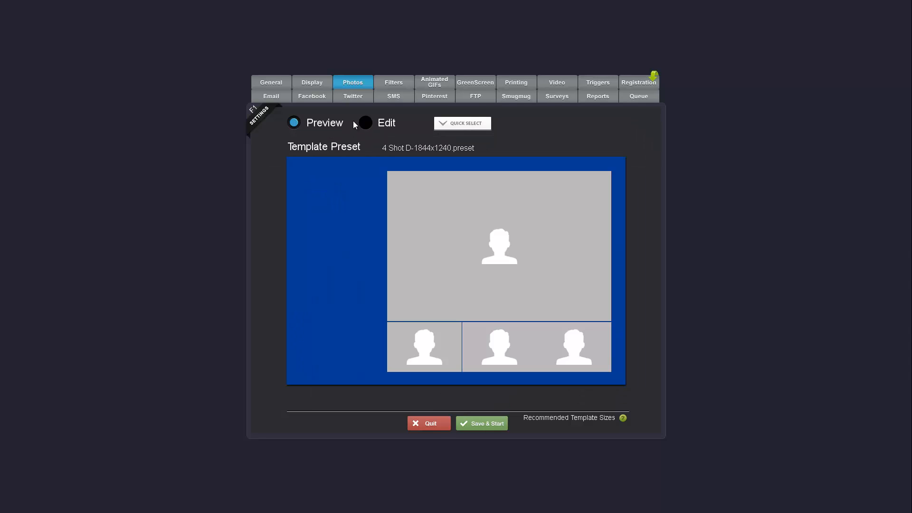
{"action": "left_click", "coordinate": [365, 122]}
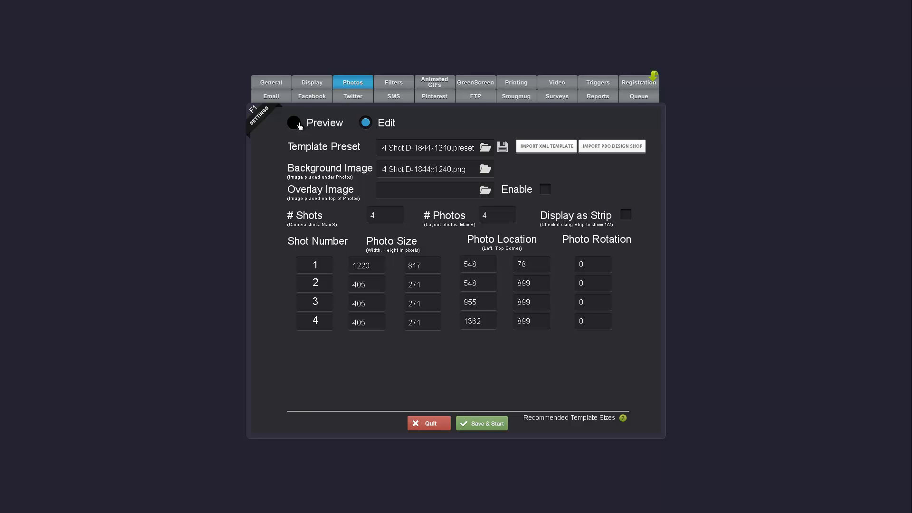
{"action": "left_click", "coordinate": [294, 122]}
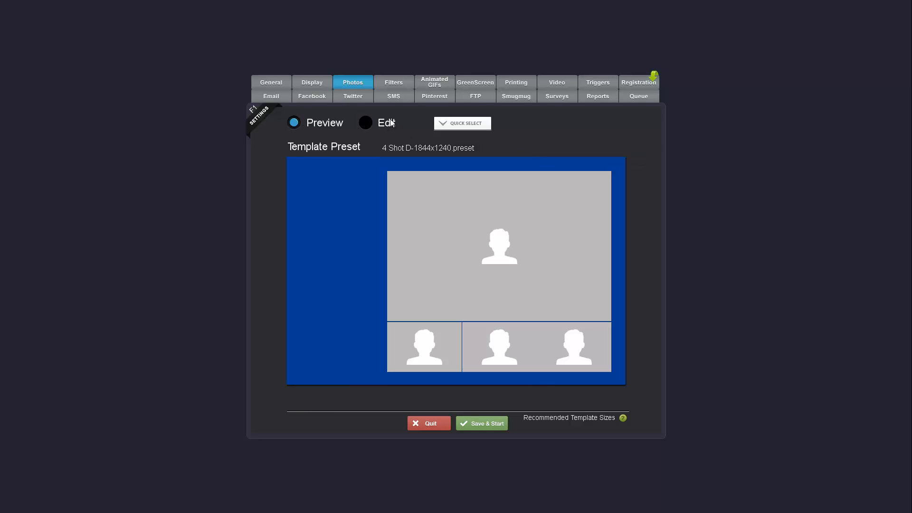
- Reopen Quick Select and choose the eight-photo strip layout
{"action": "left_click", "coordinate": [463, 123]}
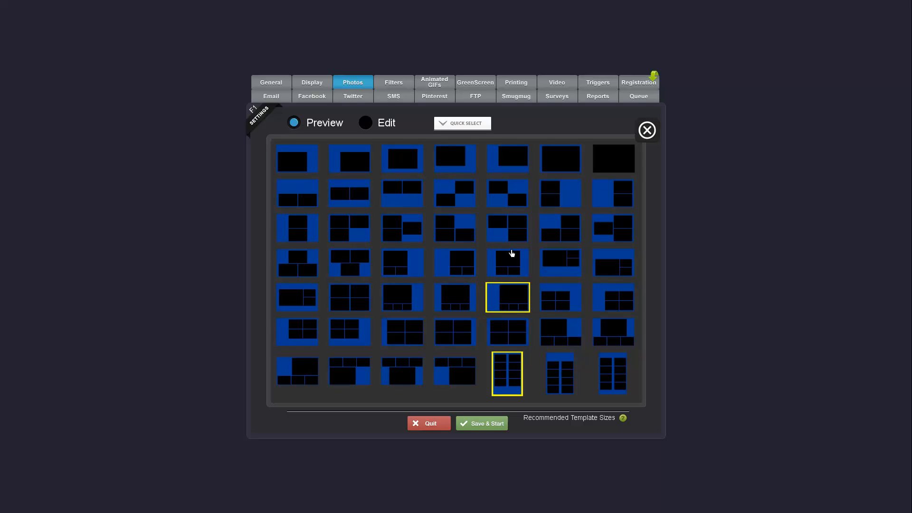
{"action": "left_click", "coordinate": [365, 122]}
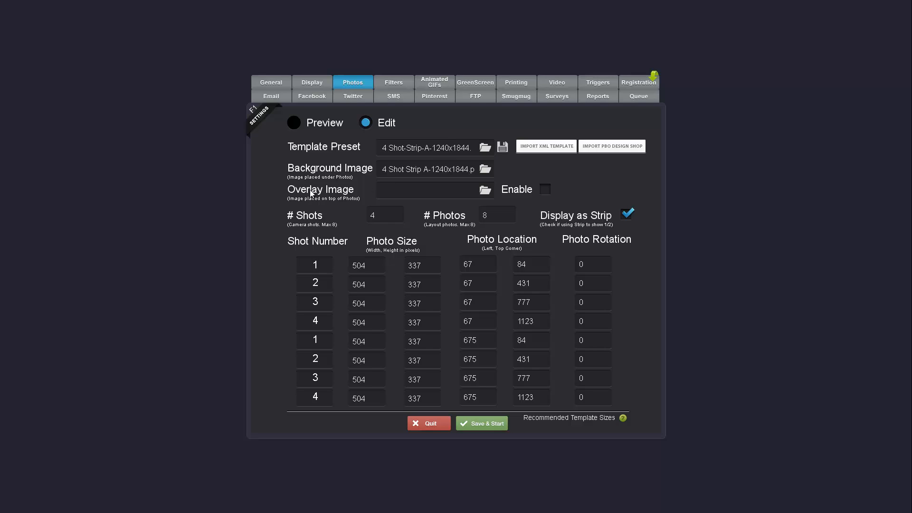
{"action": "mouse_move", "coordinate": [333, 206]}
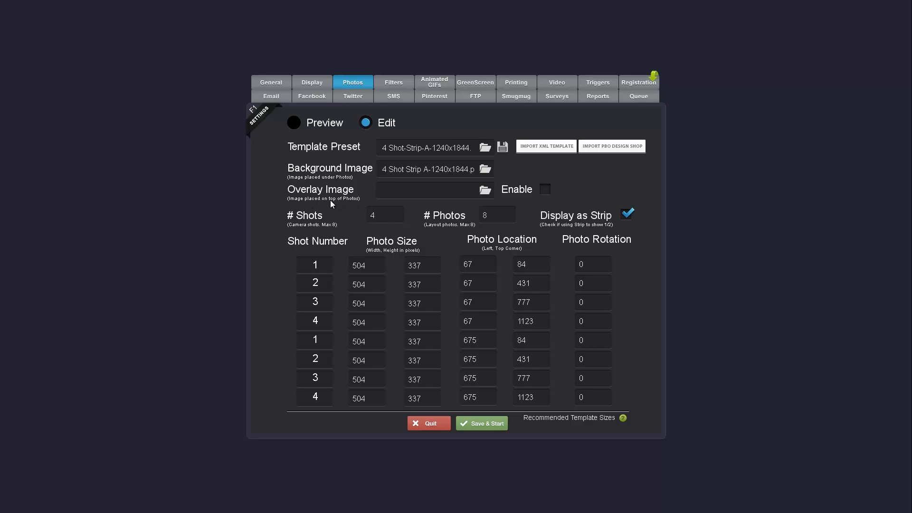
{"action": "mouse_move", "coordinate": [361, 178]}
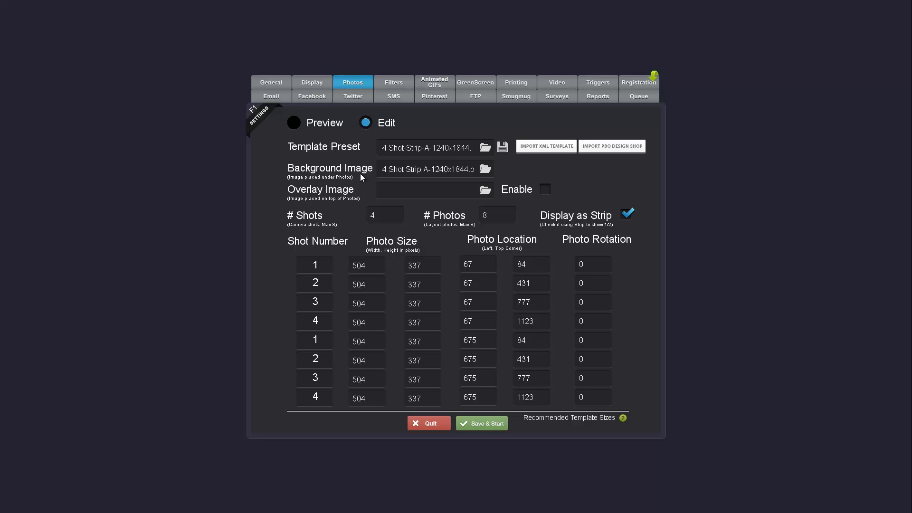
{"action": "mouse_move", "coordinate": [363, 175]}
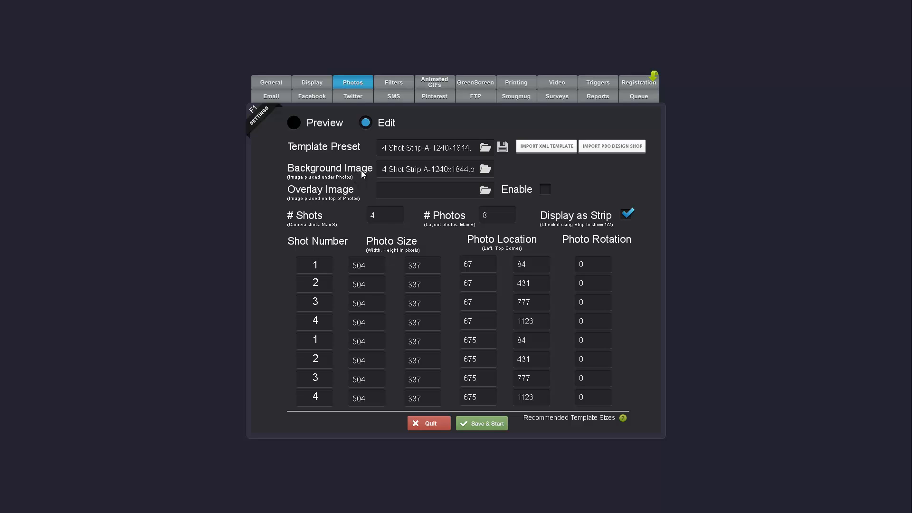
{"action": "mouse_move", "coordinate": [483, 180]}
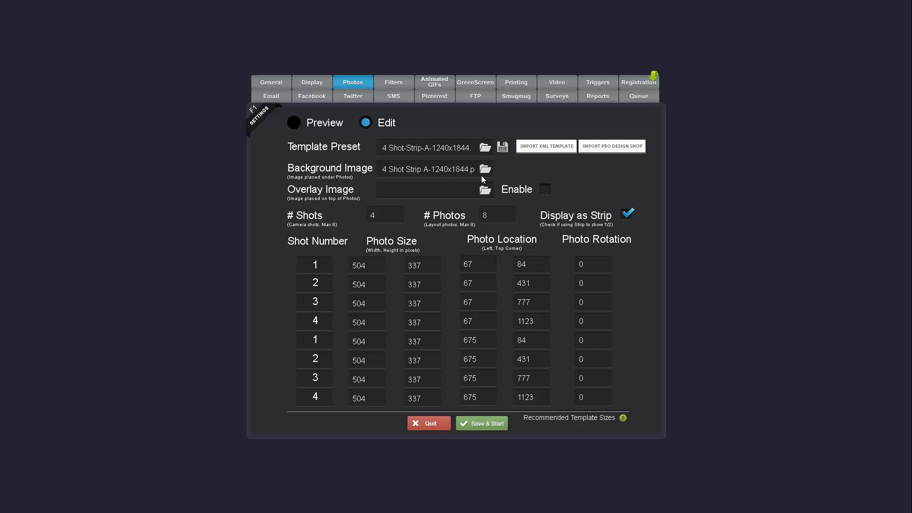
- Load the Overlay Example template preset and preview it with the overlay image turned off
{"action": "left_click", "coordinate": [485, 147]}
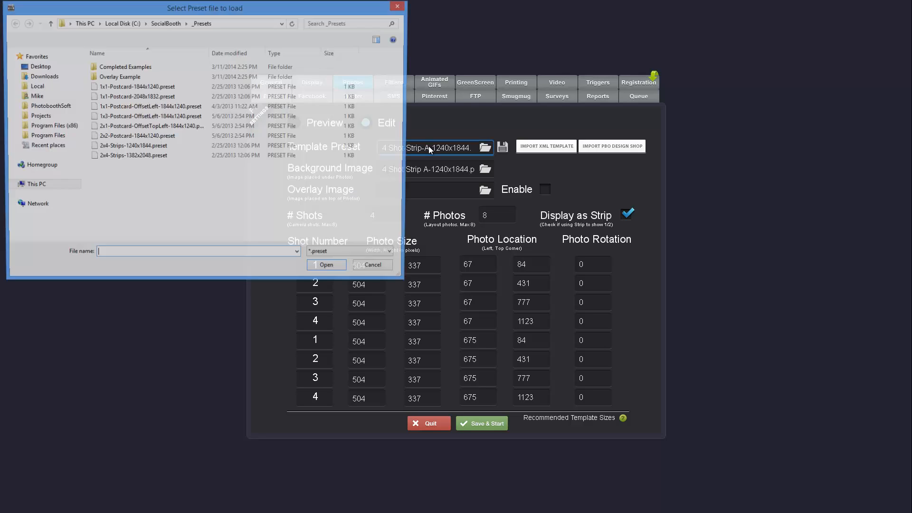
{"action": "double_click", "coordinate": [120, 76]}
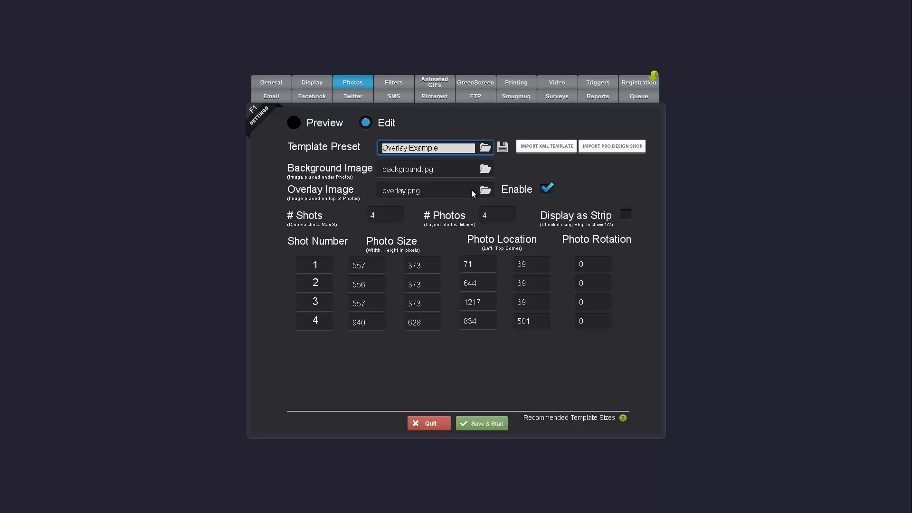
{"action": "mouse_move", "coordinate": [422, 194]}
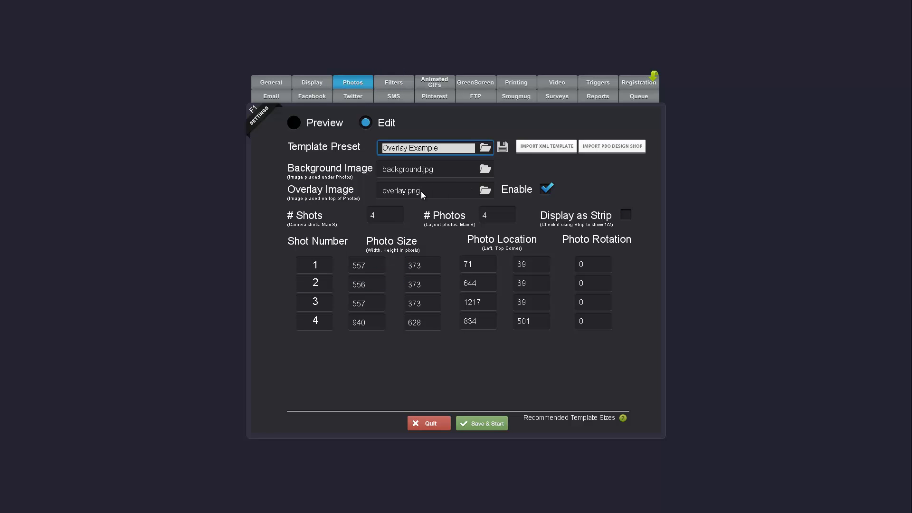
{"action": "mouse_move", "coordinate": [542, 196]}
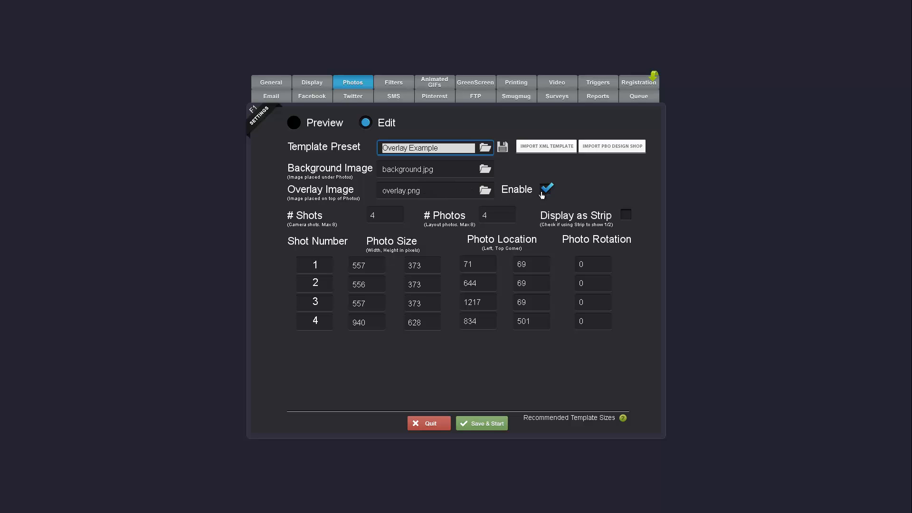
{"action": "left_click", "coordinate": [545, 189]}
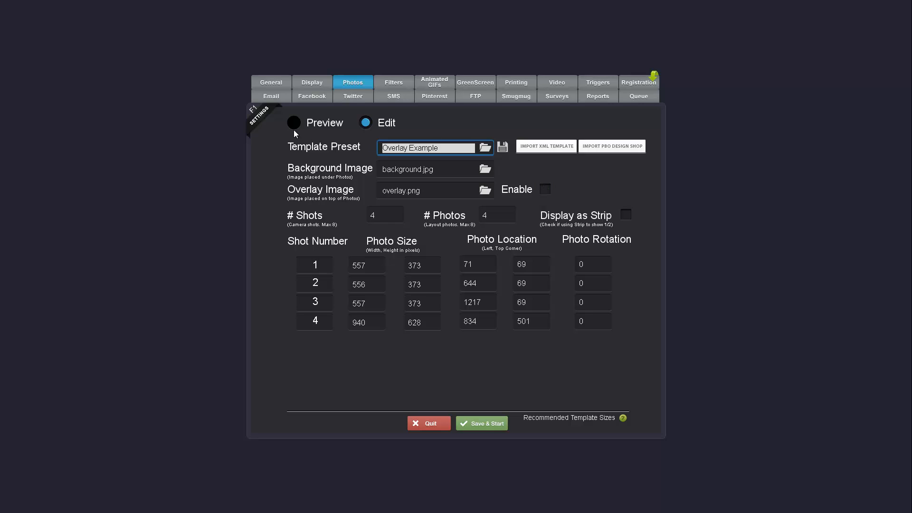
{"action": "left_click", "coordinate": [293, 122]}
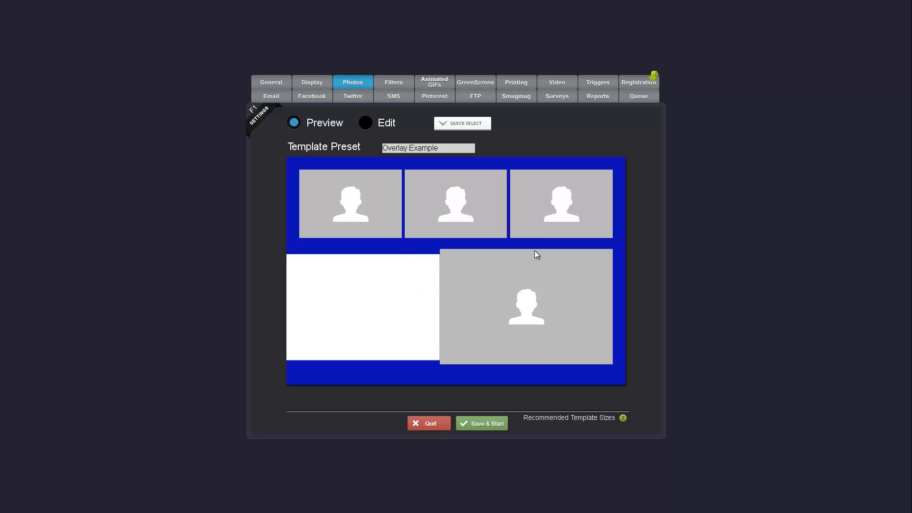
{"action": "left_click", "coordinate": [365, 123]}
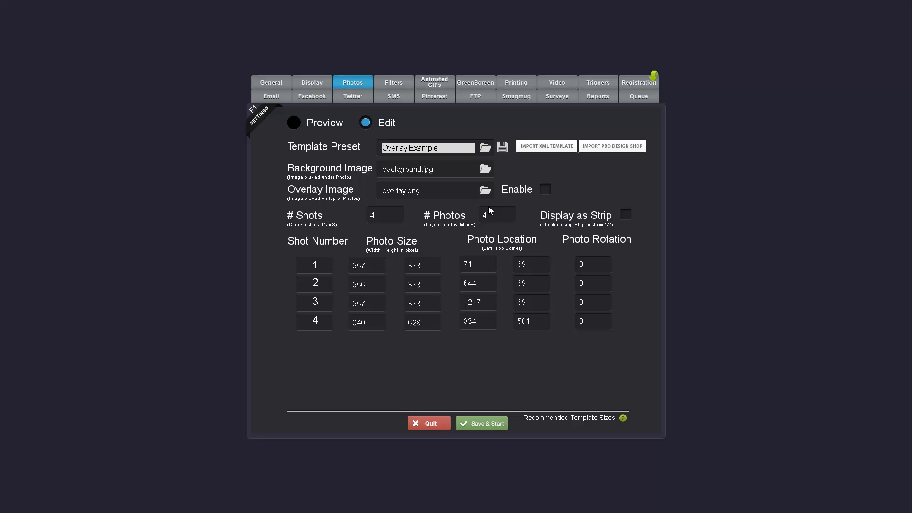
- Turn overlay.png back on and preview the template with its corner frames
{"action": "left_click", "coordinate": [545, 189]}
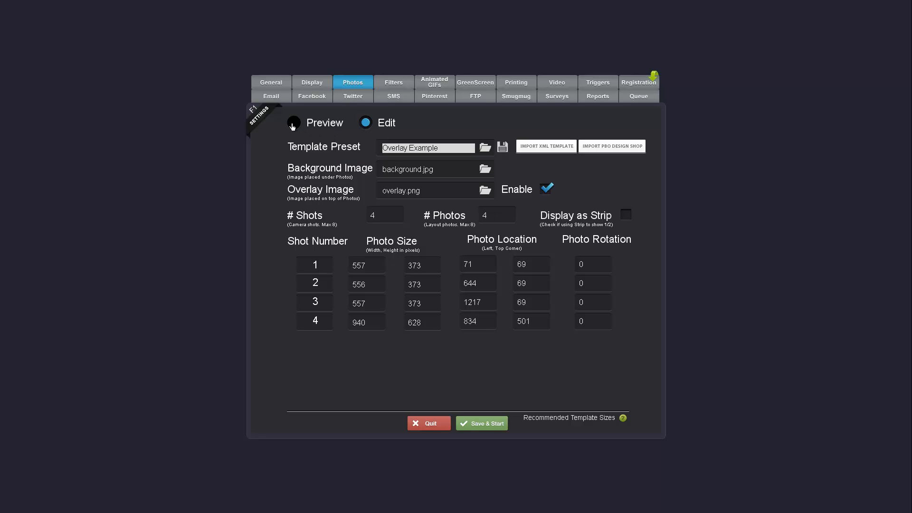
{"action": "left_click", "coordinate": [293, 122]}
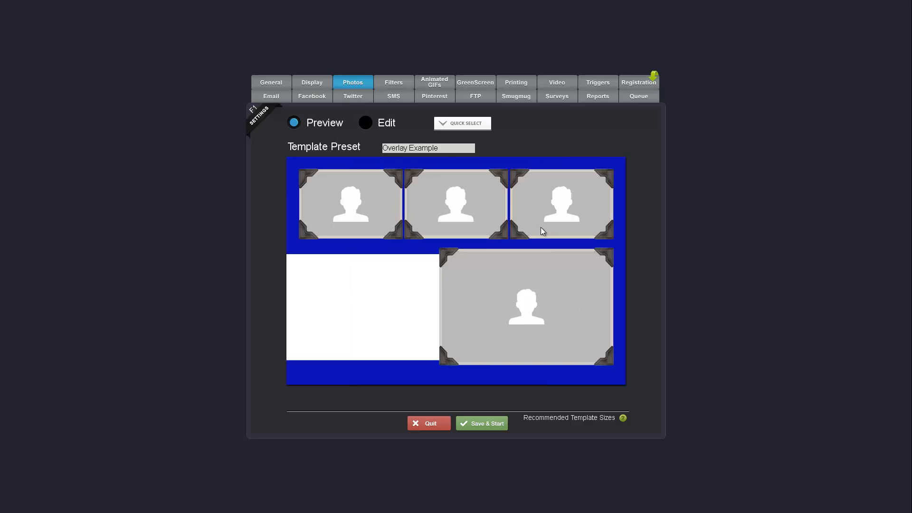
{"action": "left_click", "coordinate": [365, 123]}
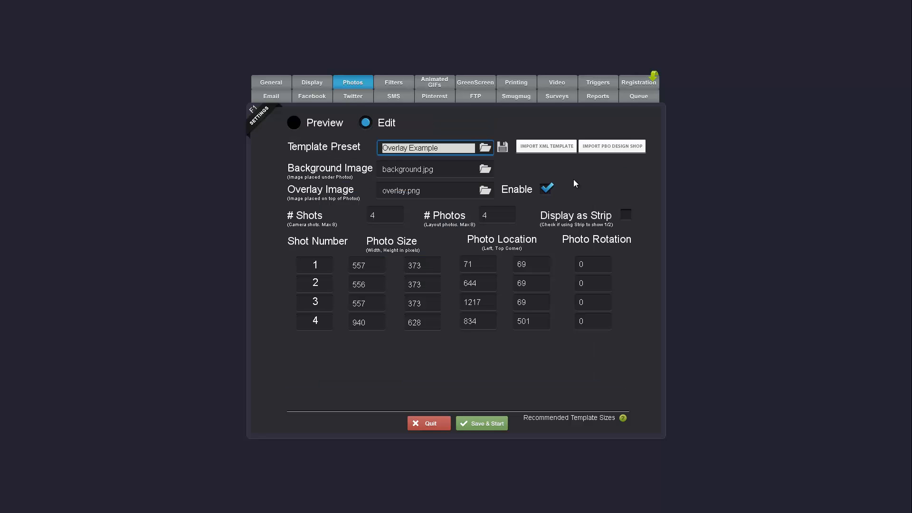
{"action": "mouse_move", "coordinate": [593, 185]}
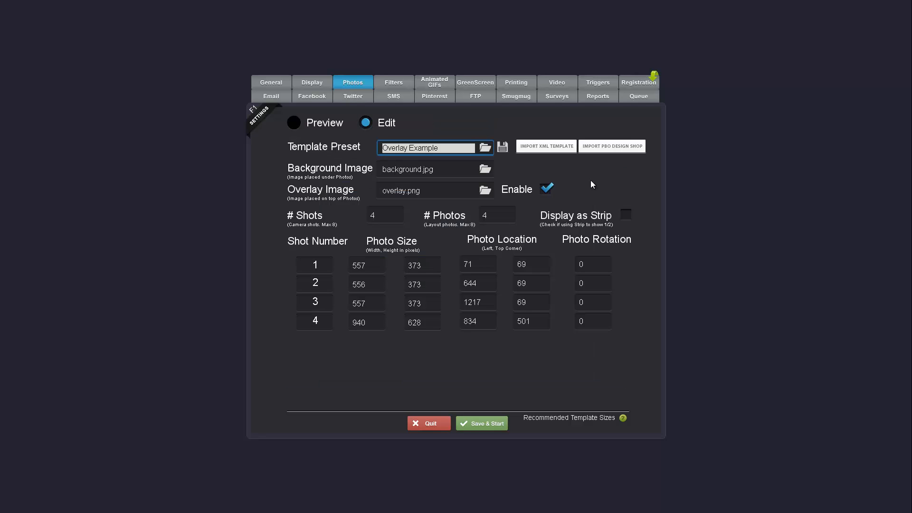
{"action": "mouse_move", "coordinate": [483, 180]}
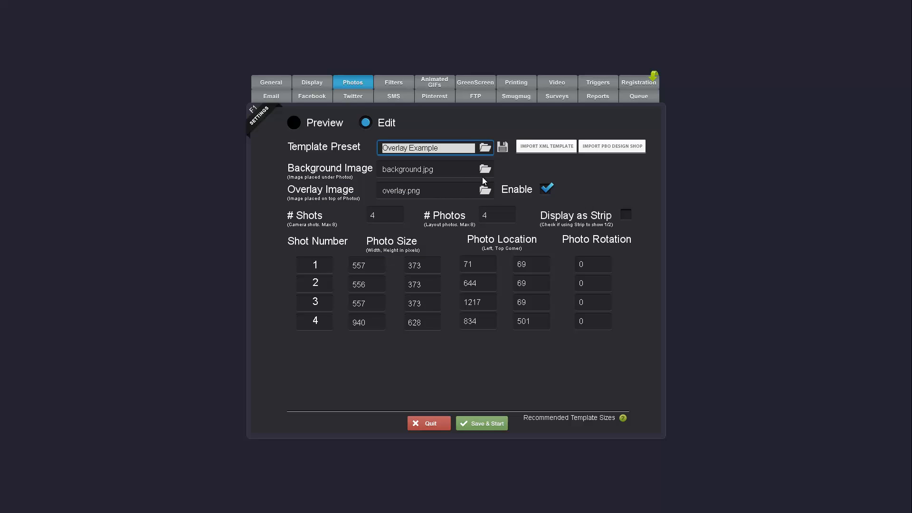
{"action": "left_click", "coordinate": [430, 169]}
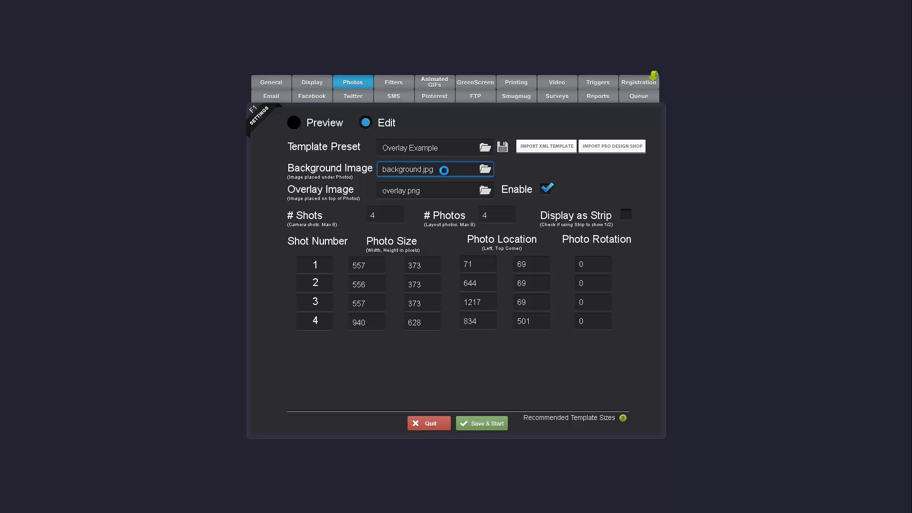
- Select the 4 Shot-Strip-A-1240x1844 preset and set Blank-1240x1844.png as its background
{"action": "left_click", "coordinate": [294, 122]}
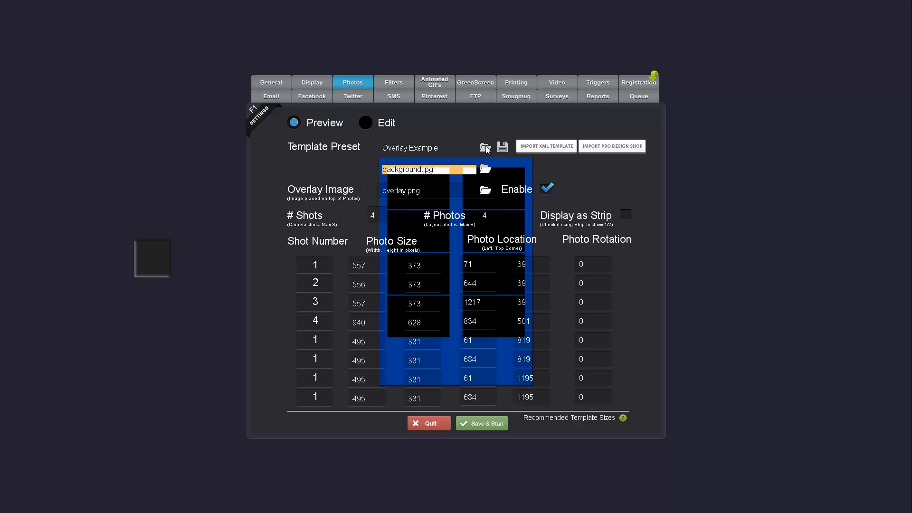
{"action": "left_click", "coordinate": [485, 146]}
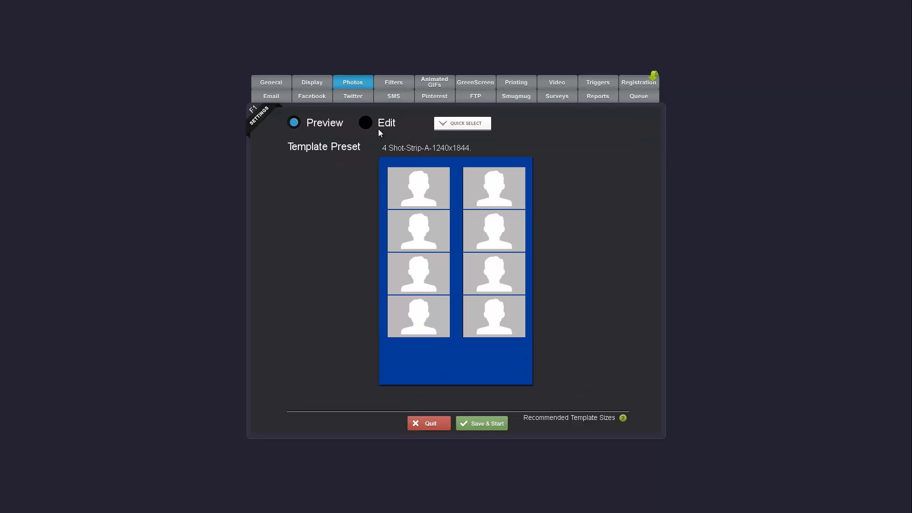
{"action": "left_click", "coordinate": [364, 122]}
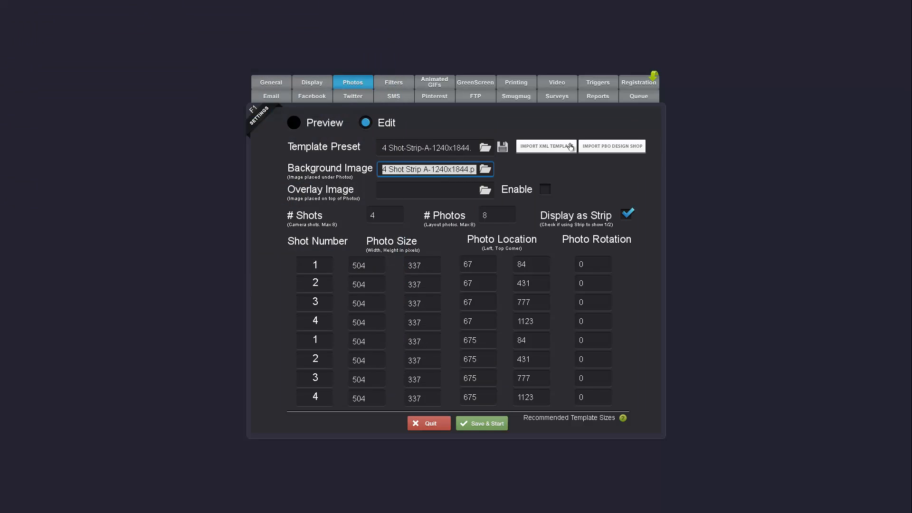
{"action": "left_click", "coordinate": [484, 169]}
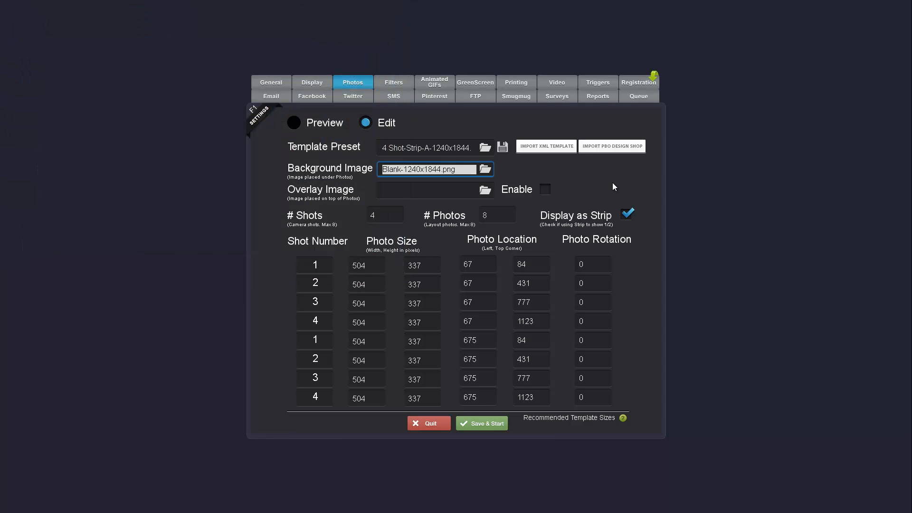
- Set eagles.png from the assets folder as the enabled overlay, adding GO EAGLES logos
{"action": "left_click", "coordinate": [427, 189]}
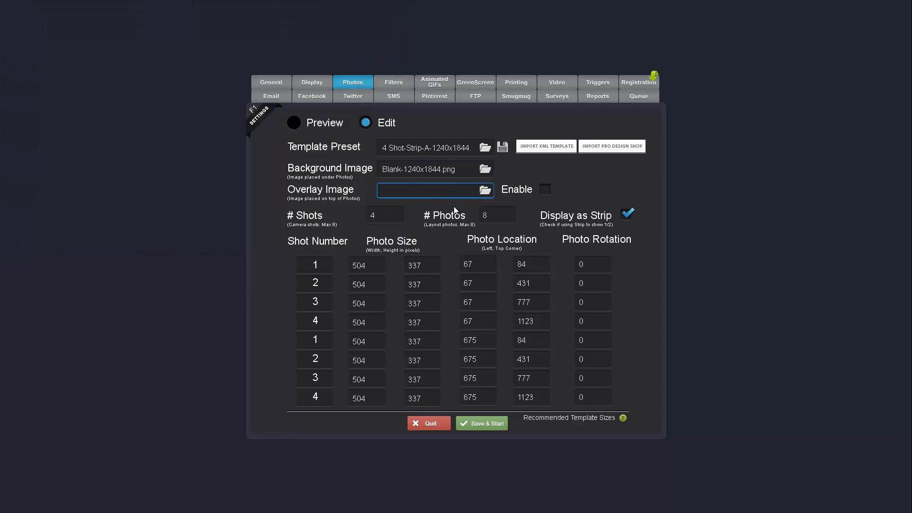
{"action": "left_click", "coordinate": [485, 190]}
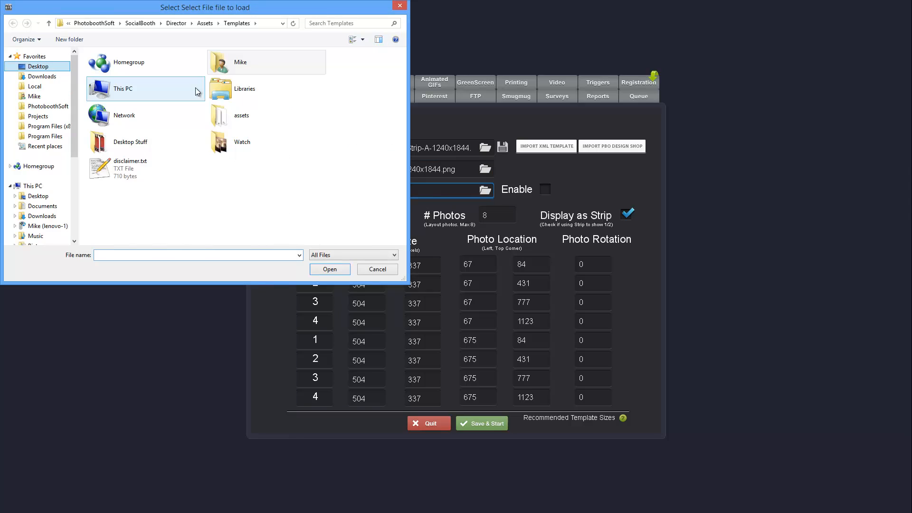
{"action": "double_click", "coordinate": [241, 115]}
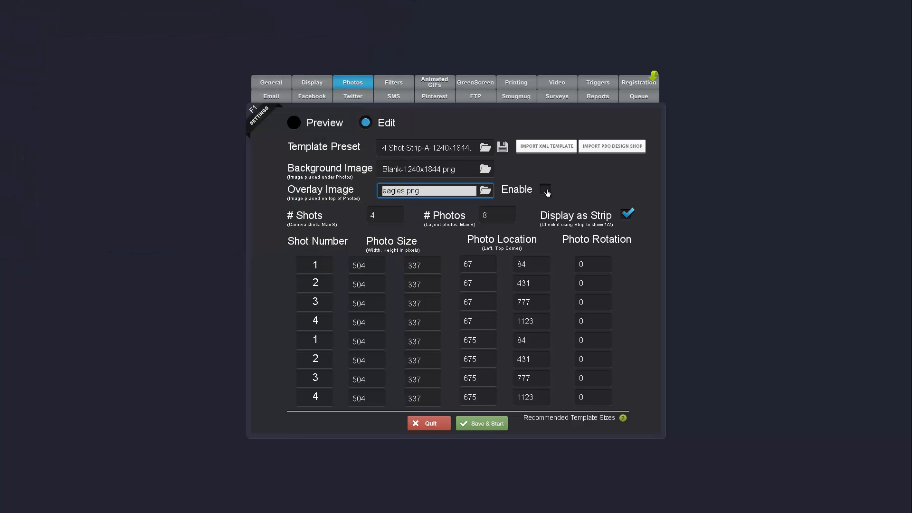
{"action": "left_click", "coordinate": [294, 122]}
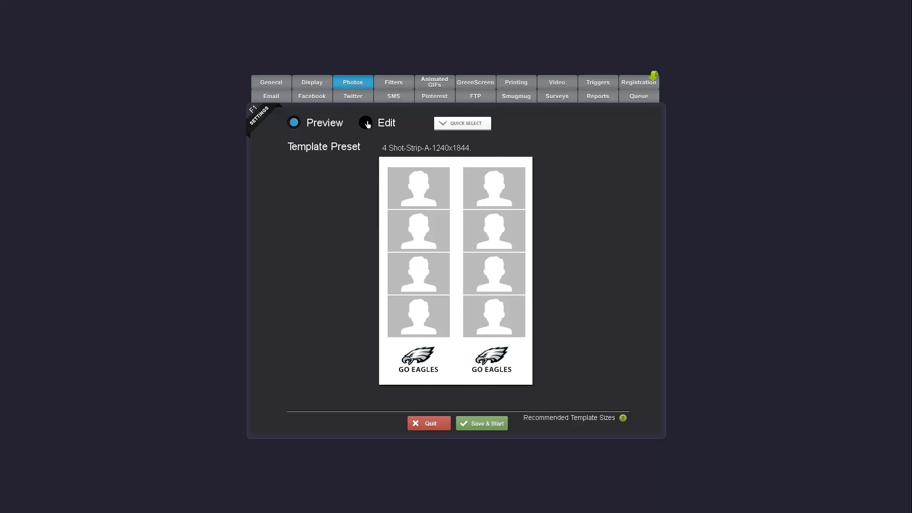
{"action": "left_click", "coordinate": [365, 123]}
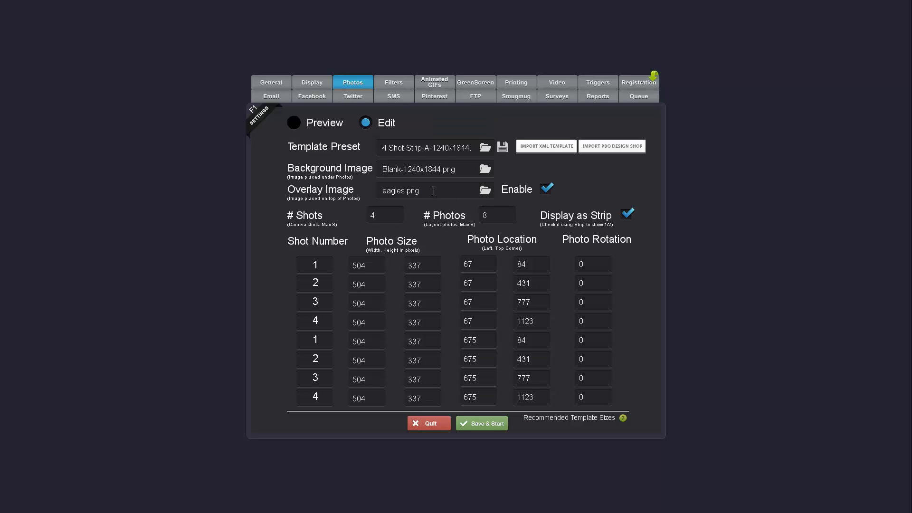
- Swap the strip overlay to broncos.png for GO BRONCOS logos and preview it
{"action": "left_click", "coordinate": [484, 190]}
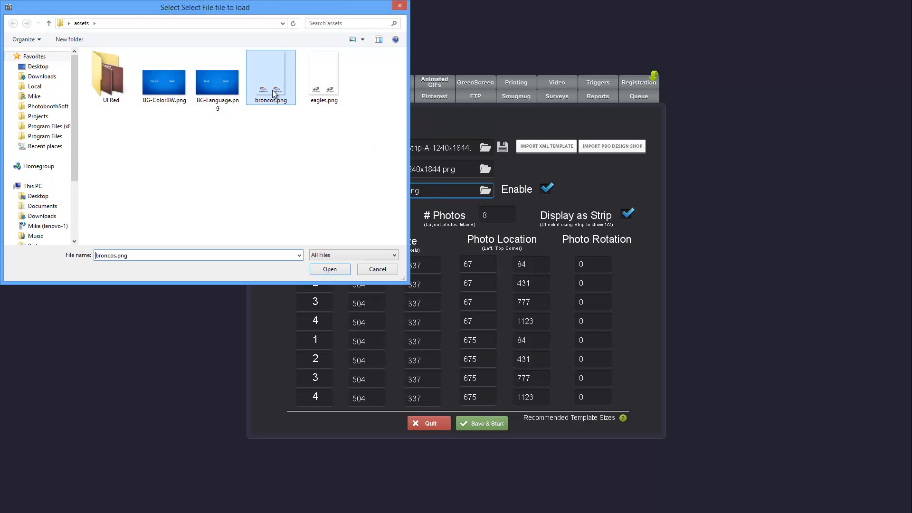
{"action": "left_click", "coordinate": [330, 270]}
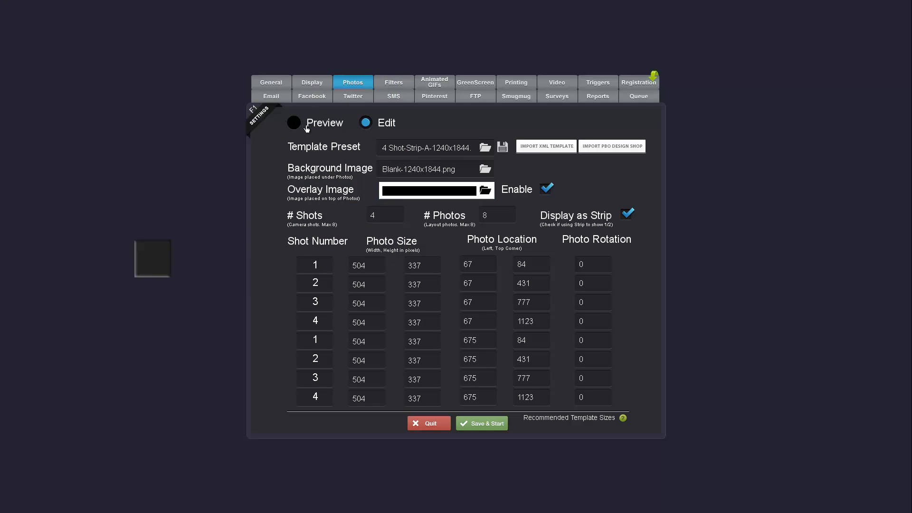
{"action": "left_click", "coordinate": [294, 123]}
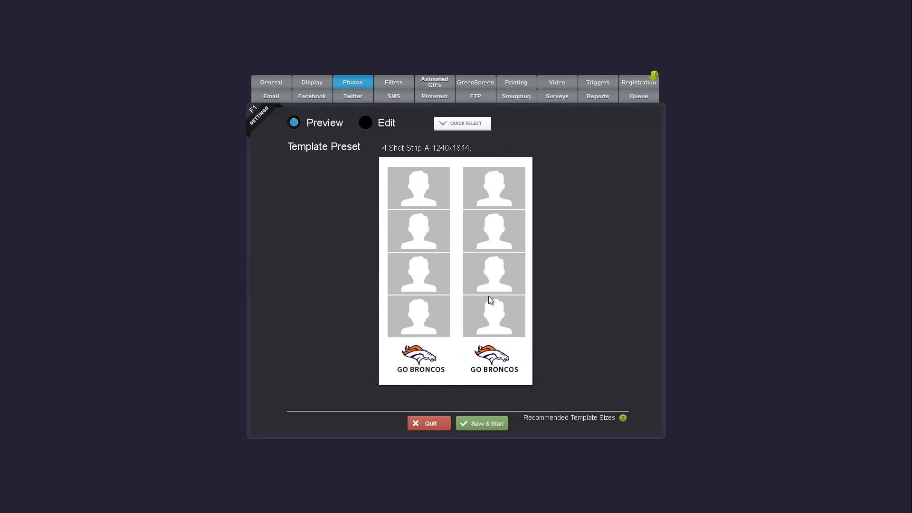
{"action": "left_click", "coordinate": [394, 81]}
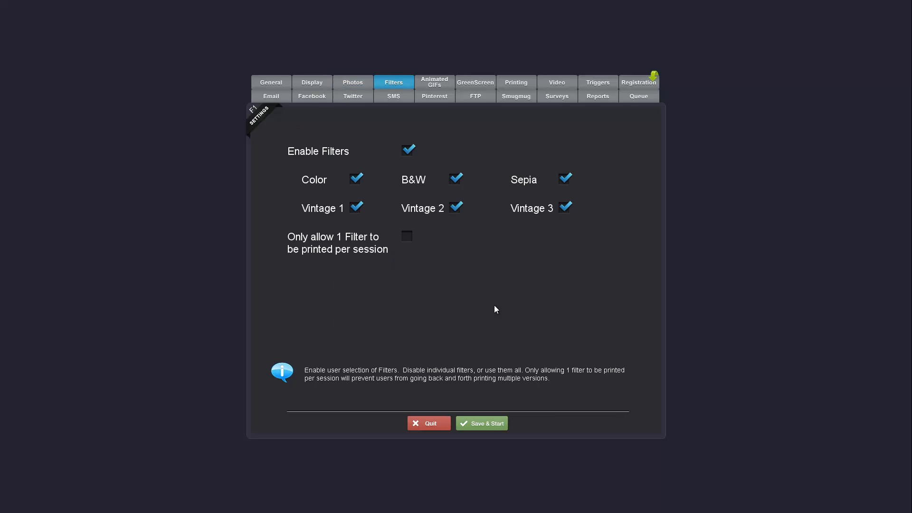
{"action": "mouse_move", "coordinate": [399, 119]}
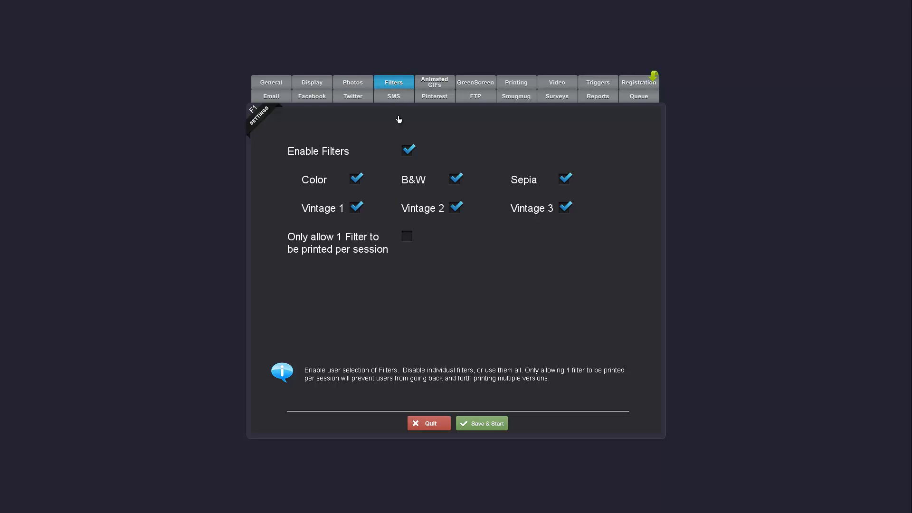
{"action": "mouse_move", "coordinate": [556, 212]}
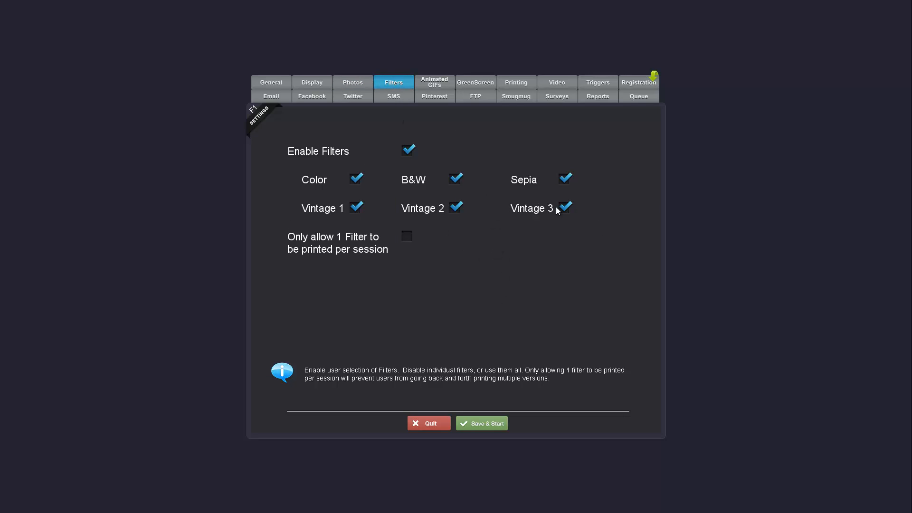
{"action": "mouse_move", "coordinate": [399, 173]}
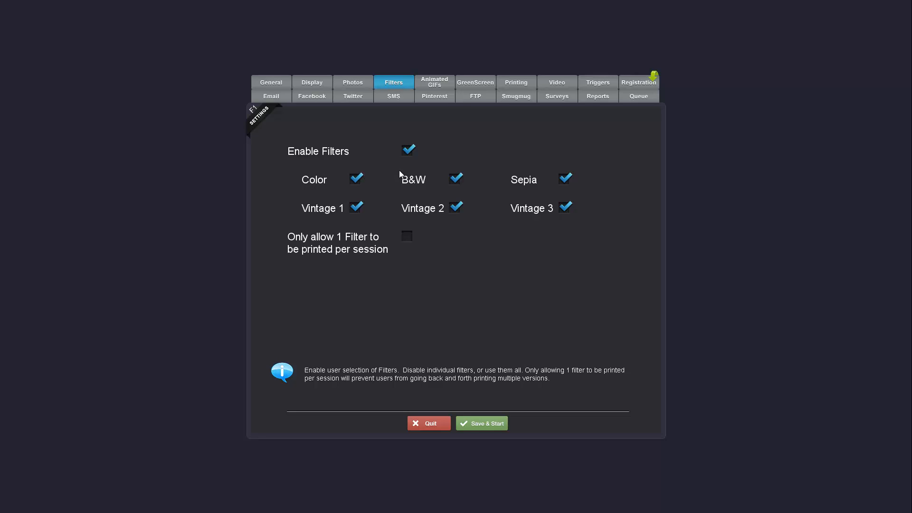
{"action": "mouse_move", "coordinate": [483, 205]}
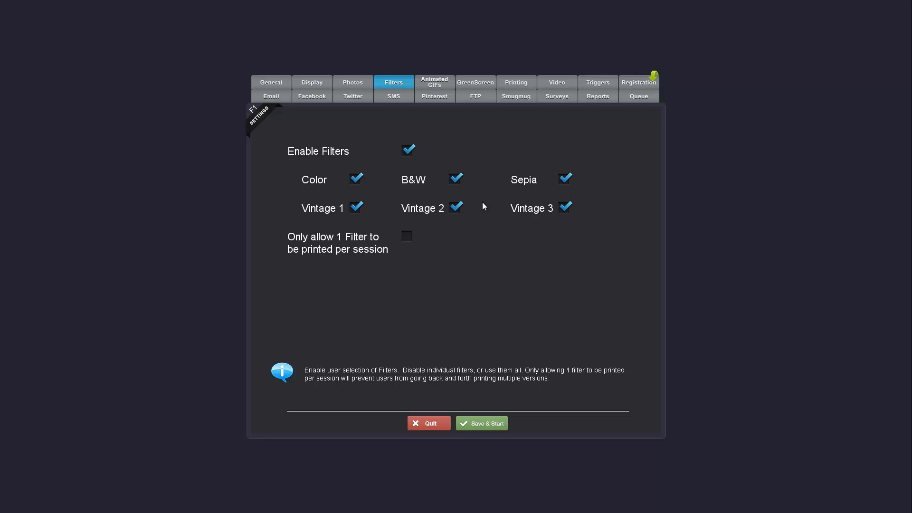
- Turn off the Vintage, Sepia and B&W filters so only Color stays enabled
{"action": "left_click", "coordinate": [564, 207]}
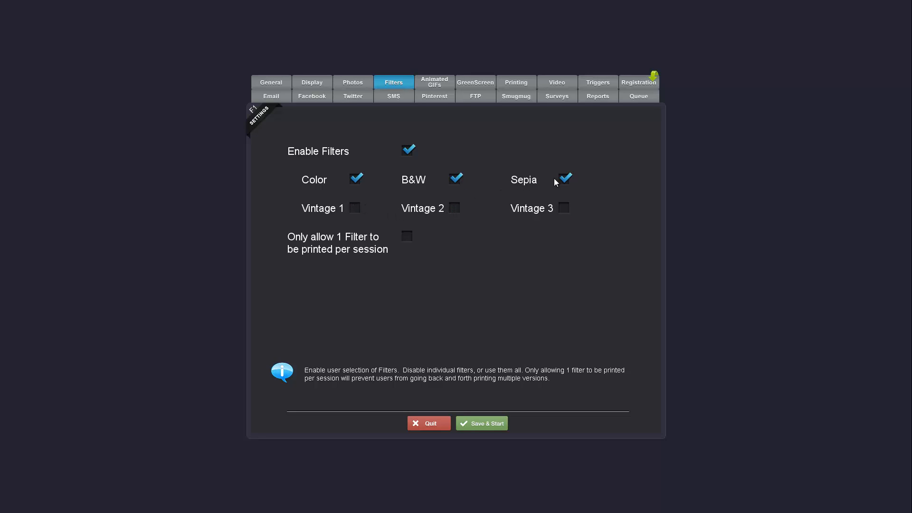
{"action": "left_click", "coordinate": [563, 180]}
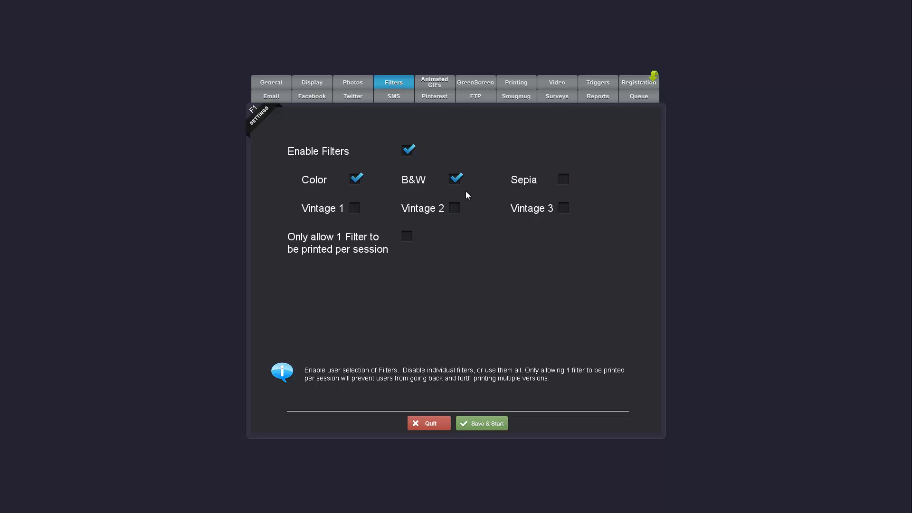
{"action": "mouse_move", "coordinate": [461, 266]}
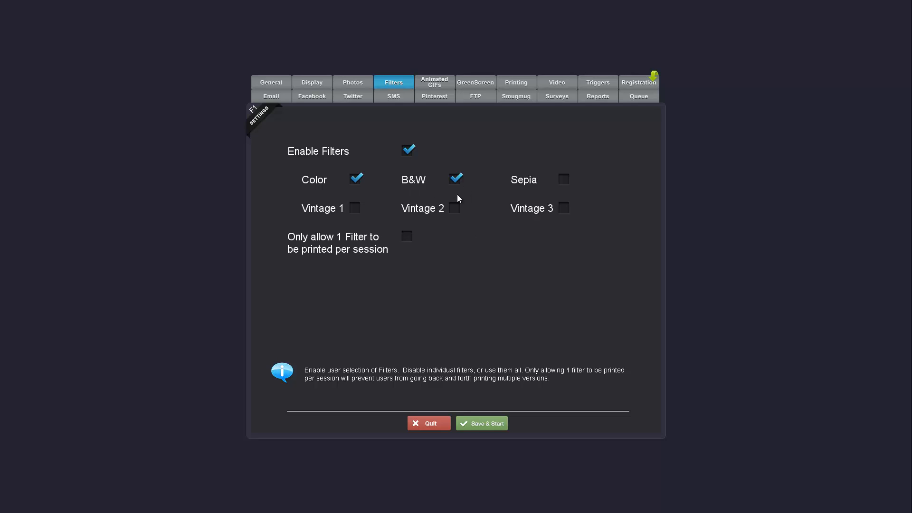
{"action": "left_click", "coordinate": [452, 179]}
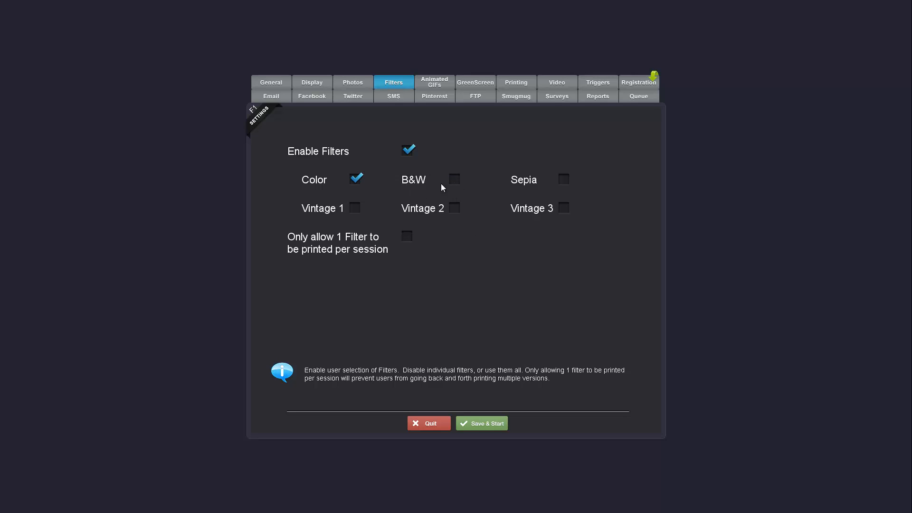
{"action": "mouse_move", "coordinate": [272, 85]}
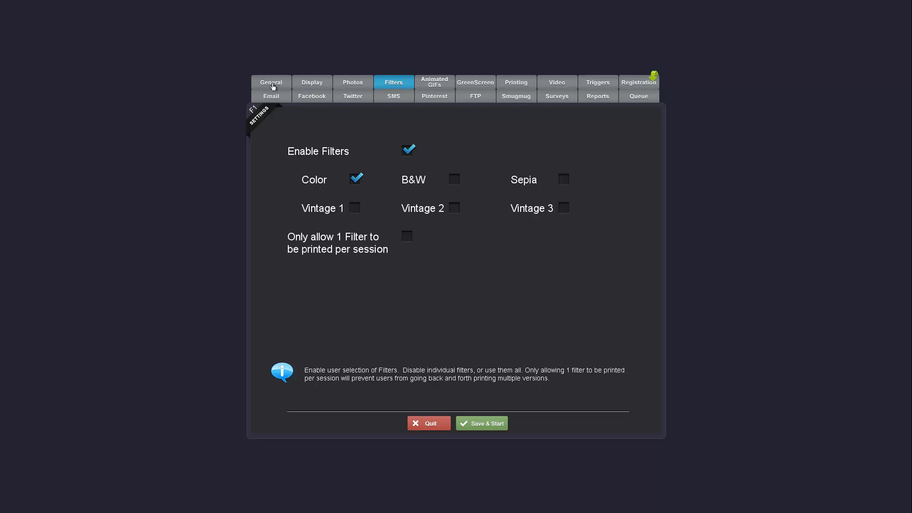
{"action": "left_click", "coordinate": [271, 82]}
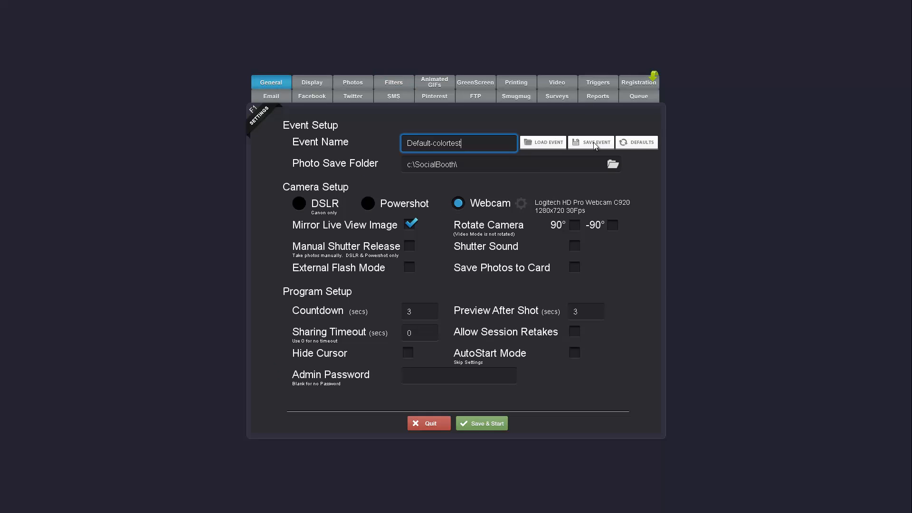
- Save the current event settings and confirm the saved message
{"action": "left_click", "coordinate": [596, 142]}
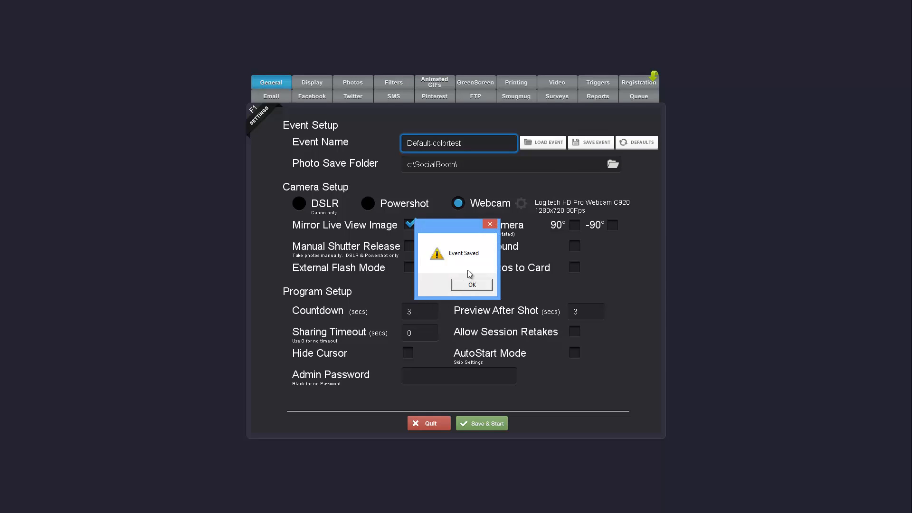
{"action": "left_click", "coordinate": [471, 285]}
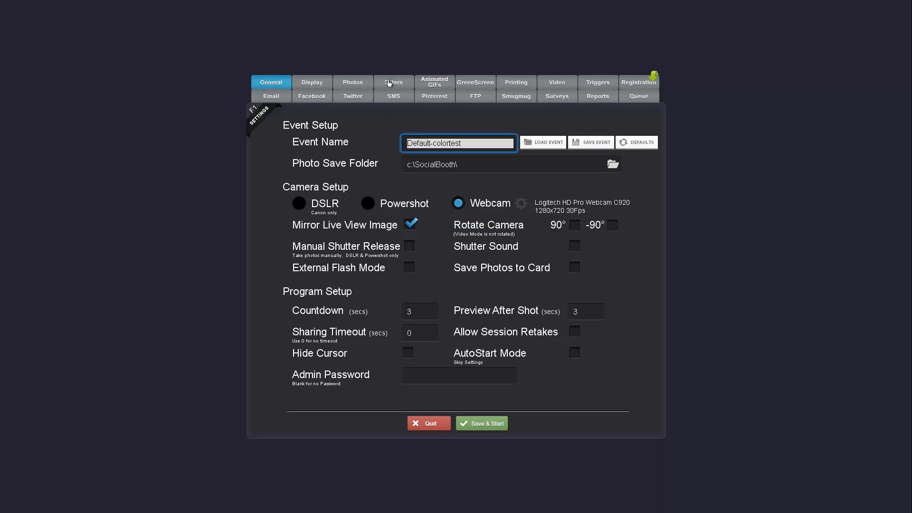
{"action": "left_click", "coordinate": [393, 82]}
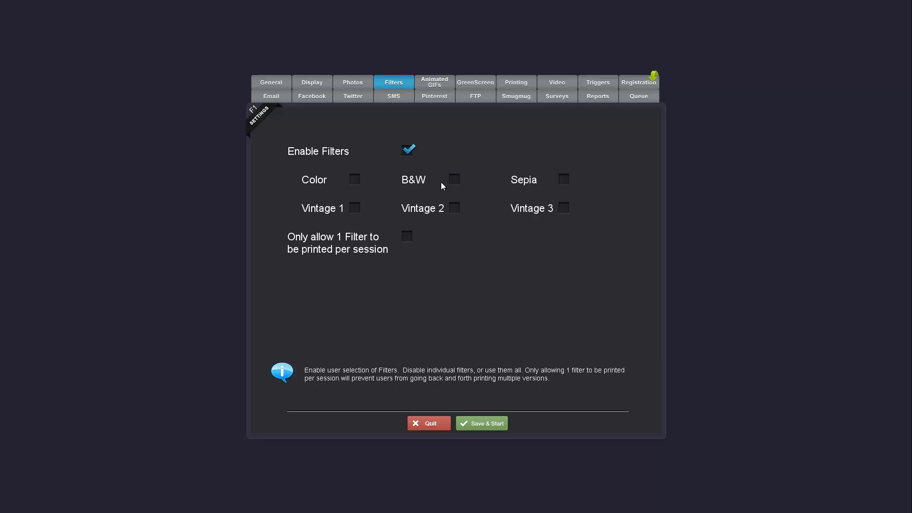
{"action": "left_click", "coordinate": [271, 82]}
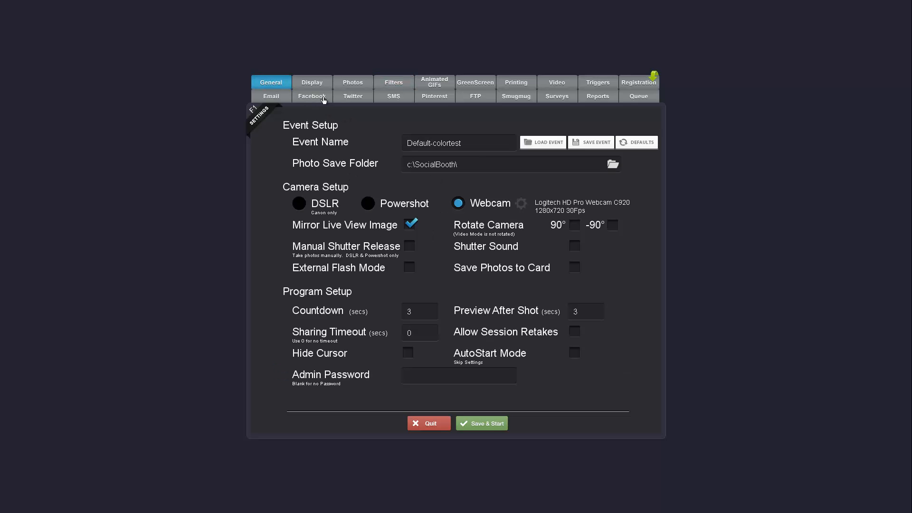
- Rename the event to Default-bwtest and save it
{"action": "left_click", "coordinate": [458, 143]}
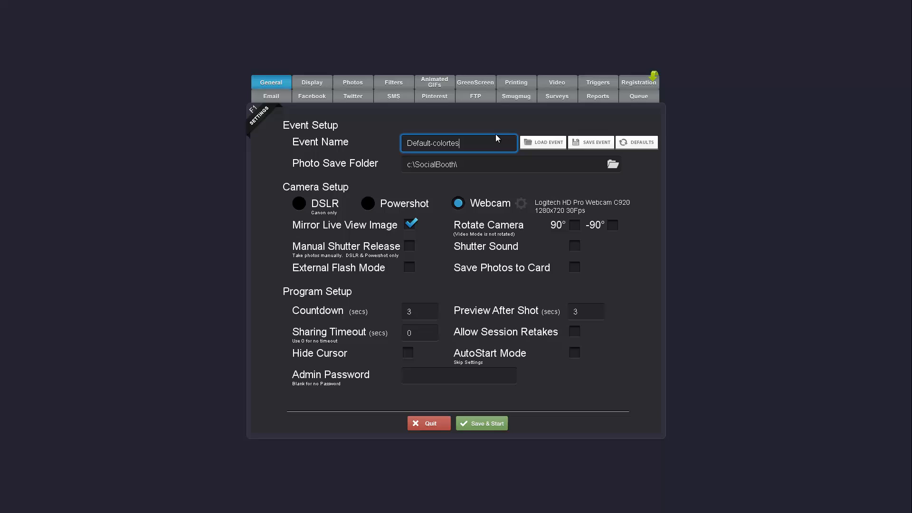
{"action": "key", "text": "Backspace"}
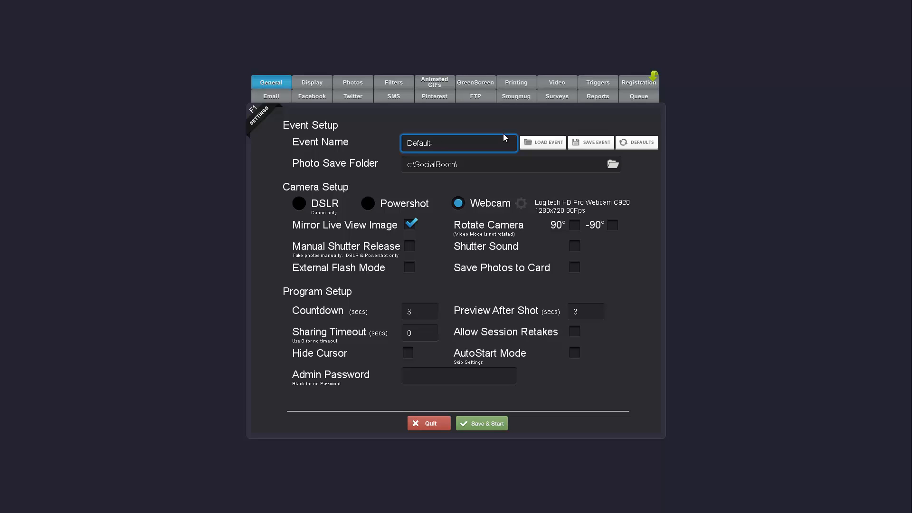
{"action": "type", "text": "bwtest"}
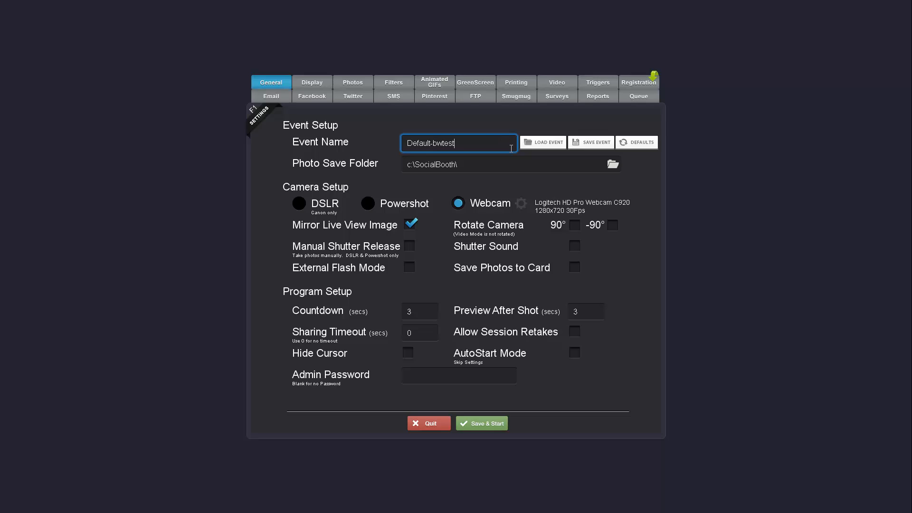
{"action": "left_click", "coordinate": [597, 142]}
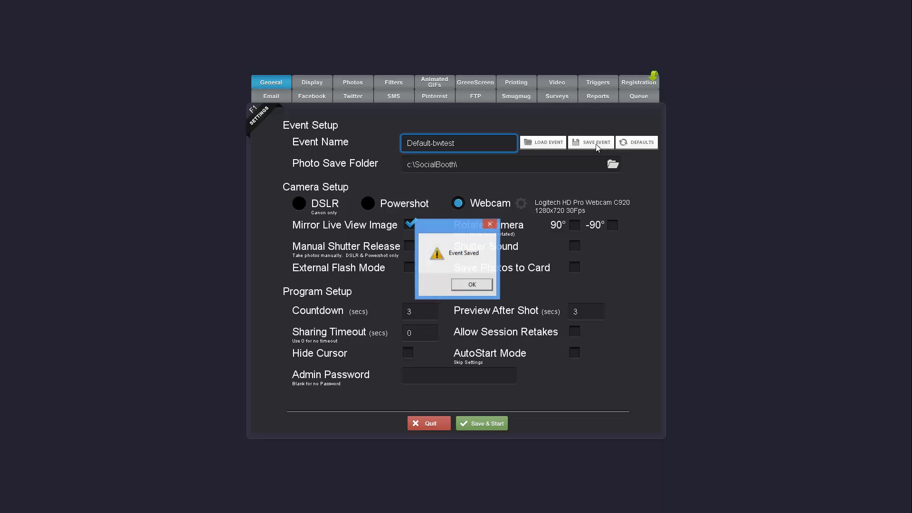
{"action": "left_click", "coordinate": [472, 285]}
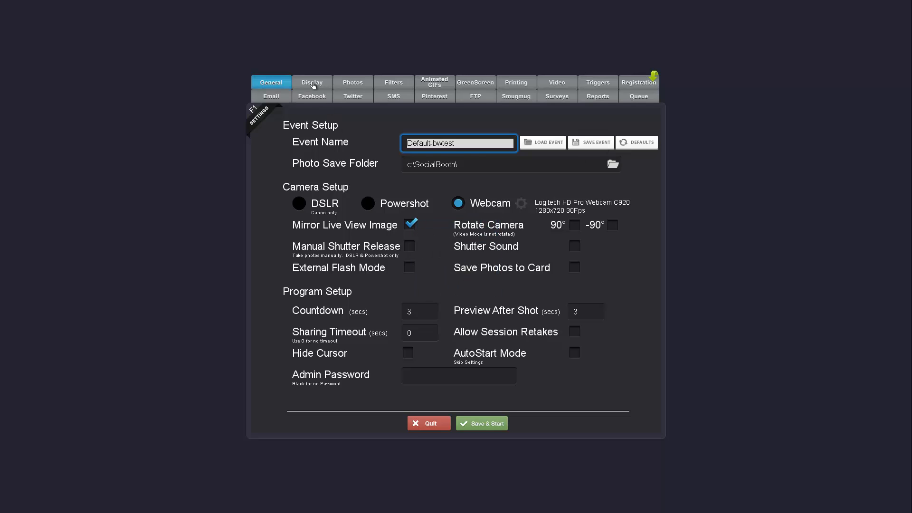
{"action": "left_click", "coordinate": [312, 82]}
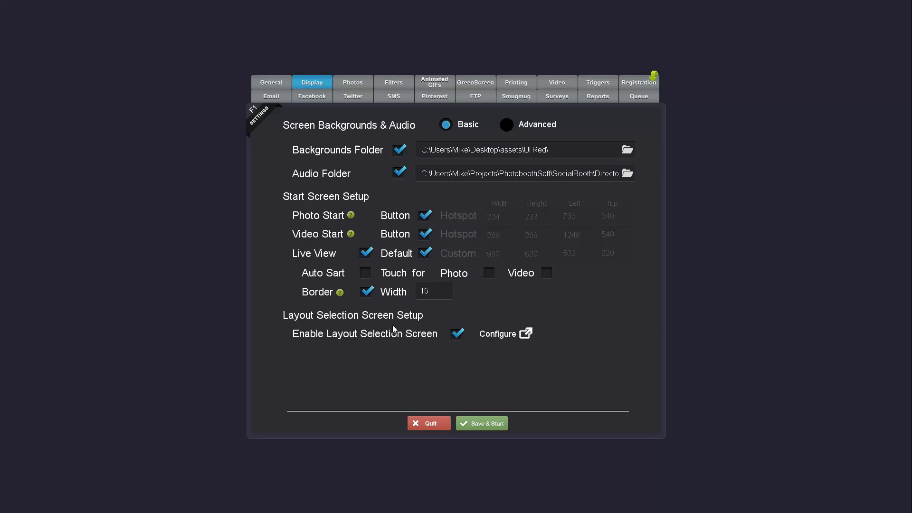
- View the Animated GIFs settings with GIFs enabled and gifOverlay-600x400.png overlay
{"action": "left_click", "coordinate": [524, 334]}
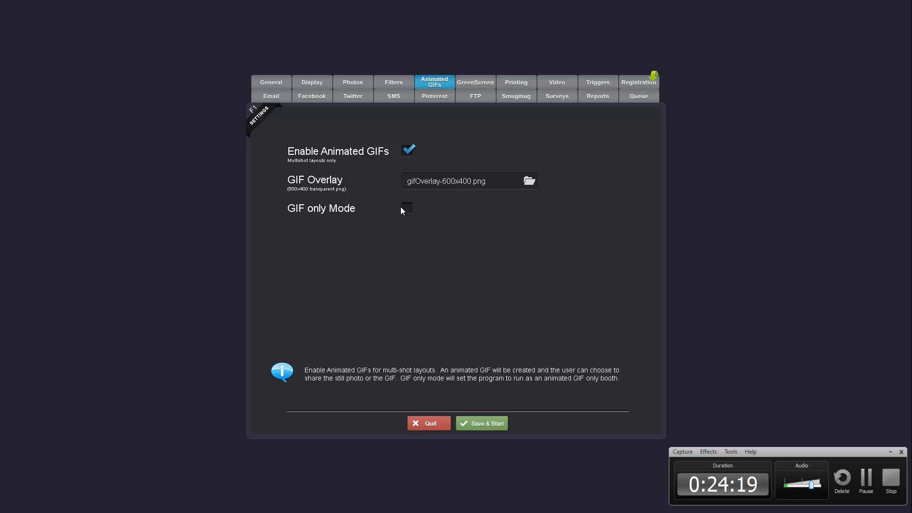
{"action": "mouse_move", "coordinate": [466, 238]}
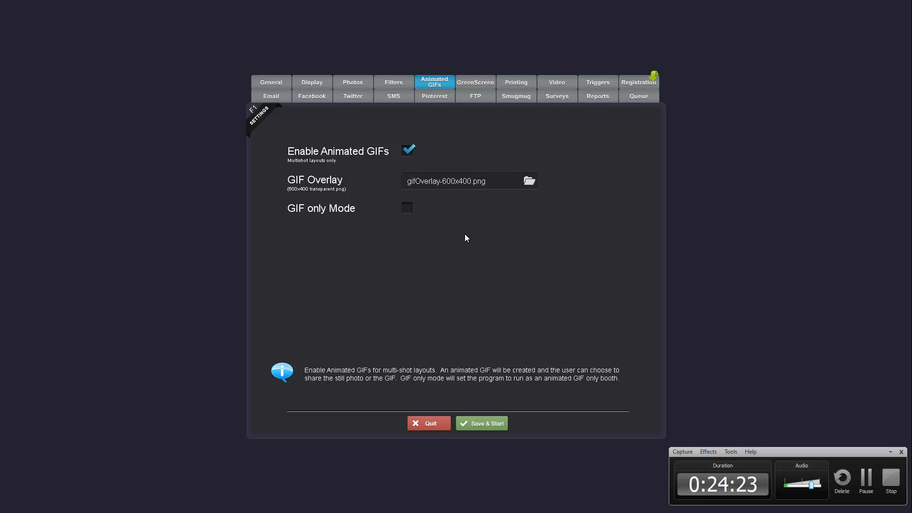
- Review the Video settings, then the Facebook sharing settings with caption 'This is my photo'
{"action": "left_click", "coordinate": [557, 82]}
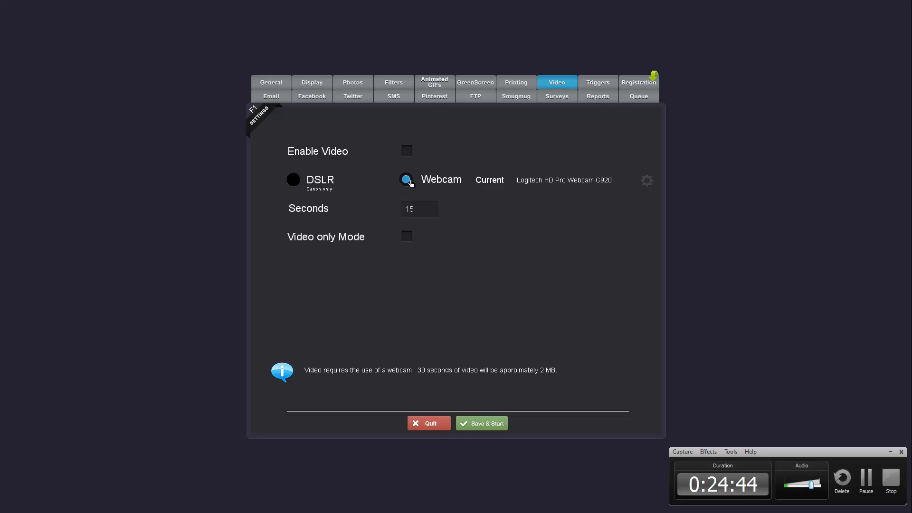
{"action": "mouse_move", "coordinate": [406, 186]}
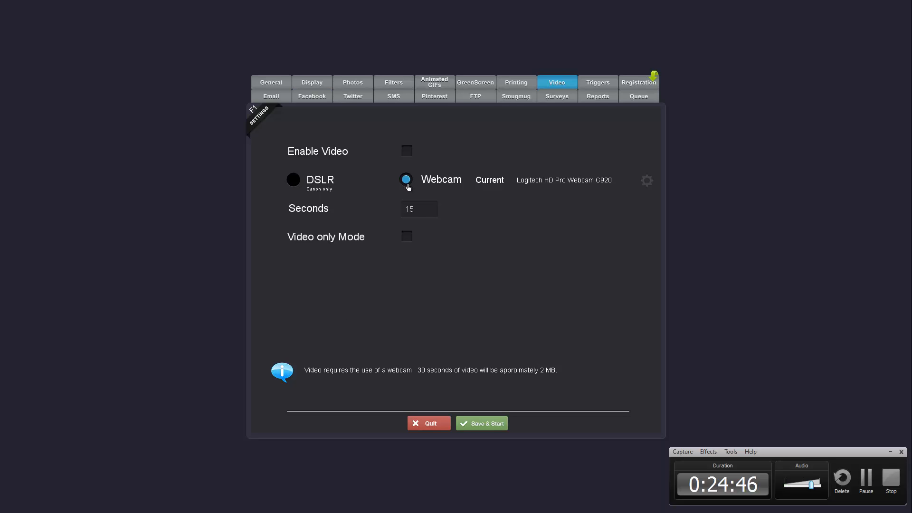
{"action": "left_click", "coordinate": [311, 96]}
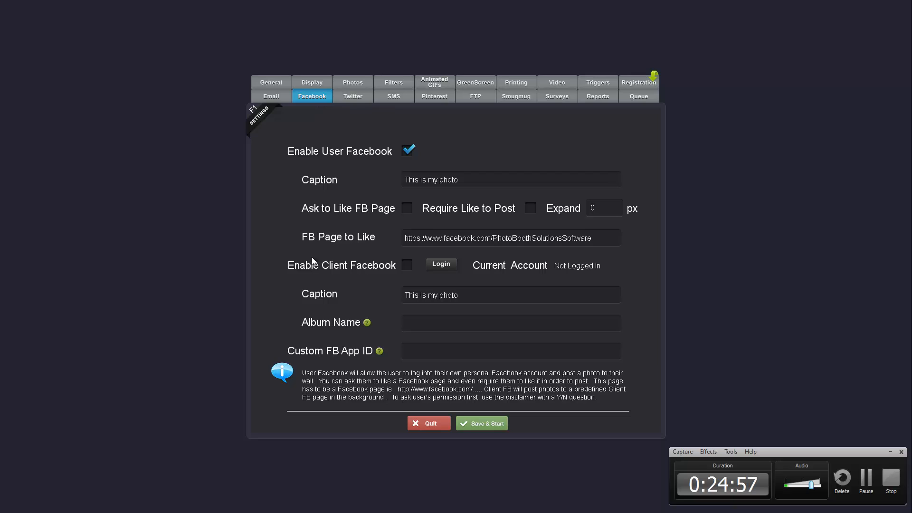
{"action": "mouse_move", "coordinate": [354, 104]}
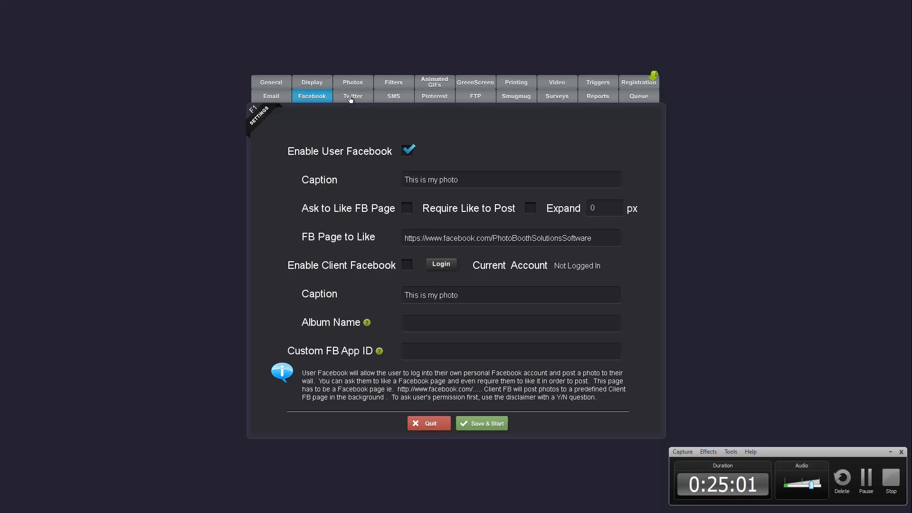
- Review the Pinterest settings, then the Twitter settings with message 'Check out my photo'
{"action": "left_click", "coordinate": [435, 96]}
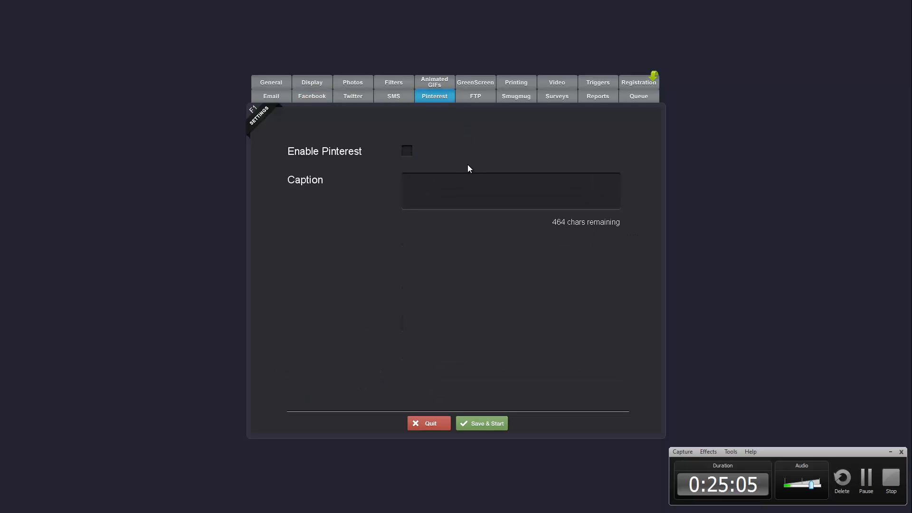
{"action": "mouse_move", "coordinate": [366, 119]}
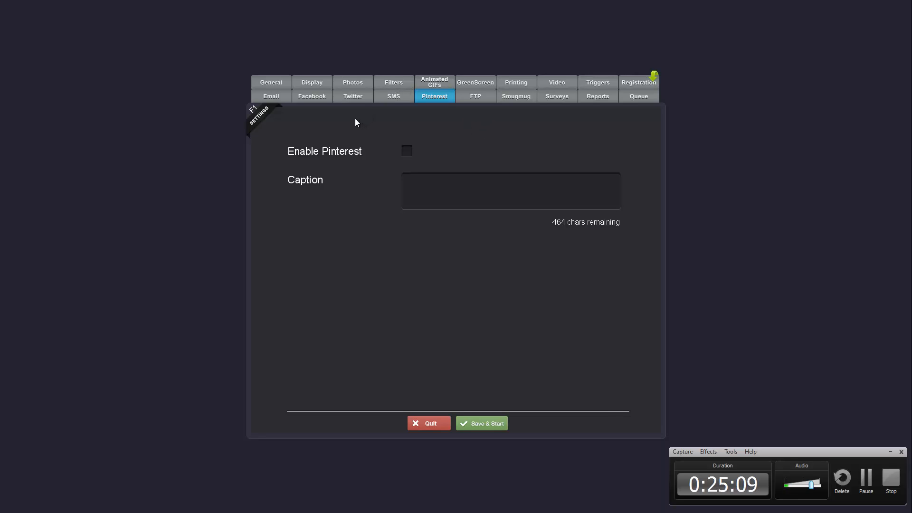
{"action": "mouse_move", "coordinate": [363, 110]}
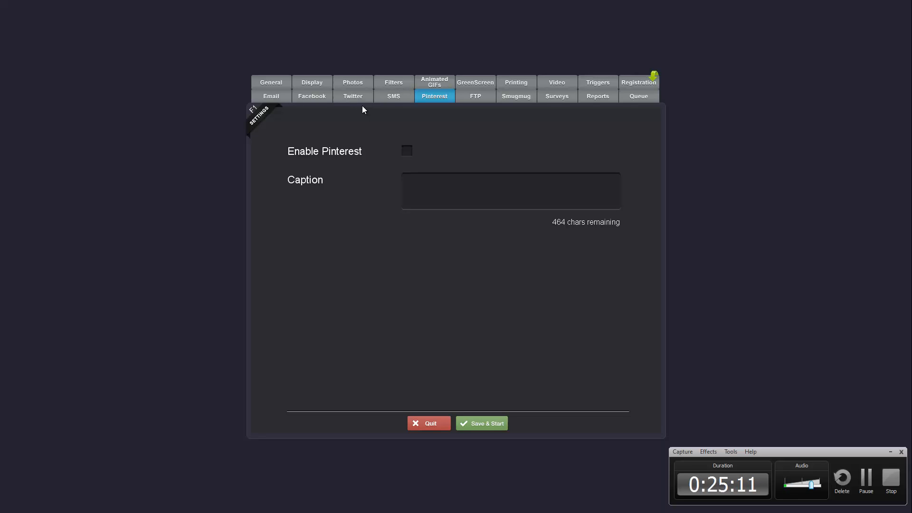
{"action": "mouse_move", "coordinate": [366, 105]}
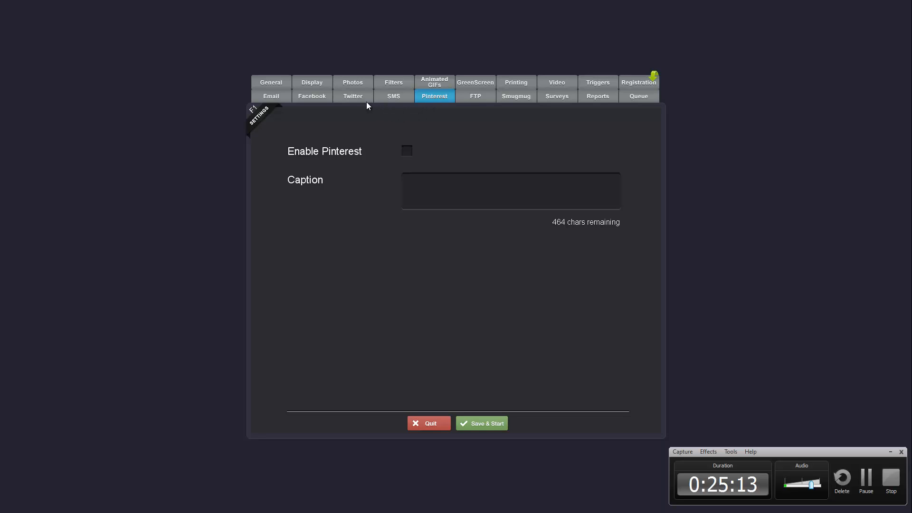
{"action": "left_click", "coordinate": [353, 95]}
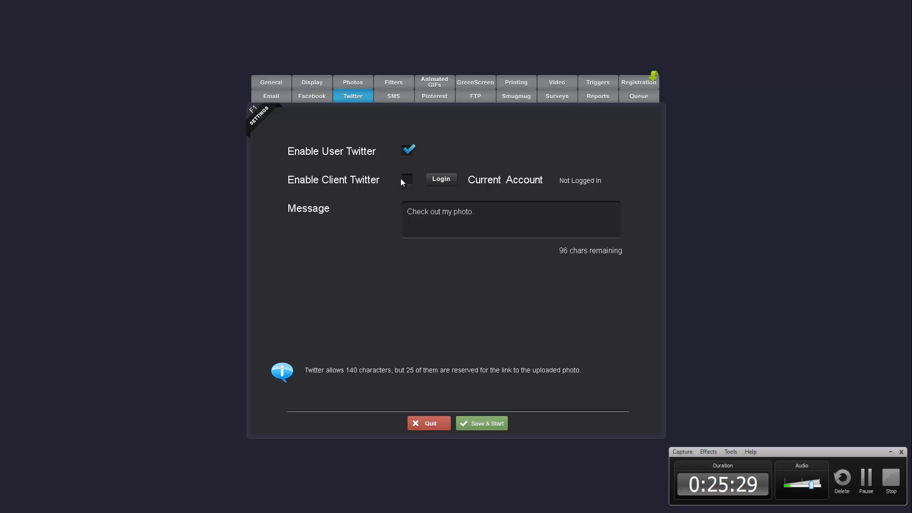
{"action": "mouse_move", "coordinate": [522, 145]}
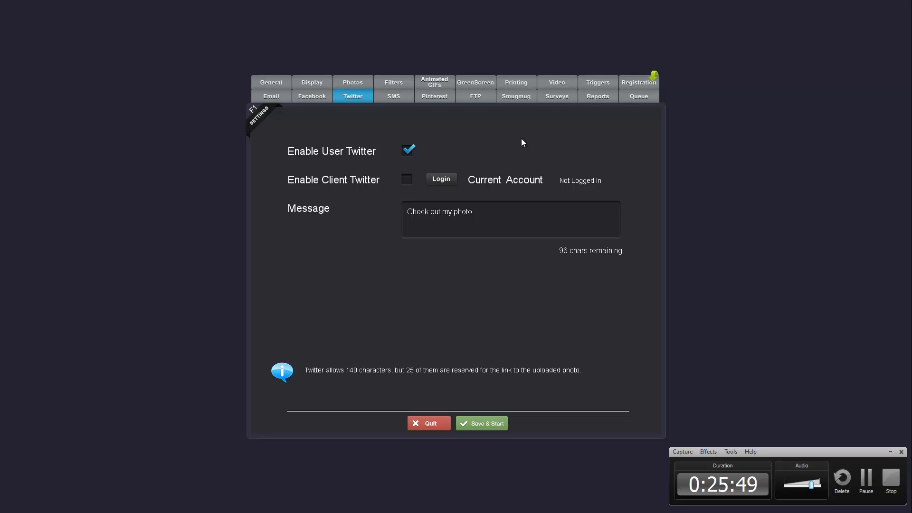
- In Surveys, mark Question 1 as multiple-choice (A,B,C) and check its answers popup
{"action": "left_click", "coordinate": [557, 96]}
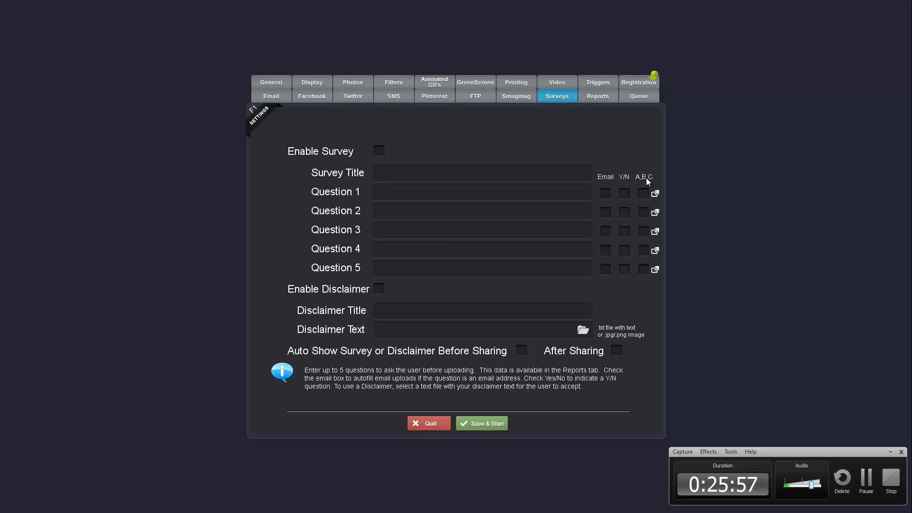
{"action": "left_click", "coordinate": [643, 193]}
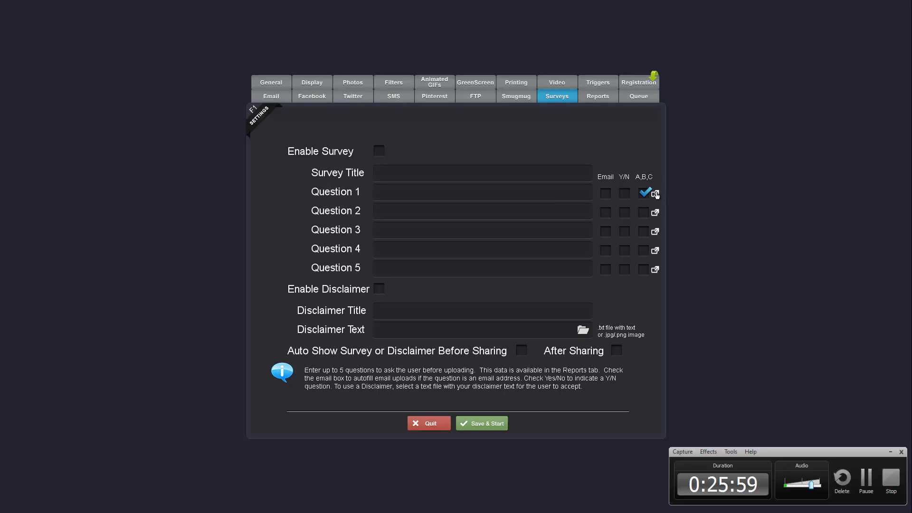
{"action": "left_click", "coordinate": [654, 206]}
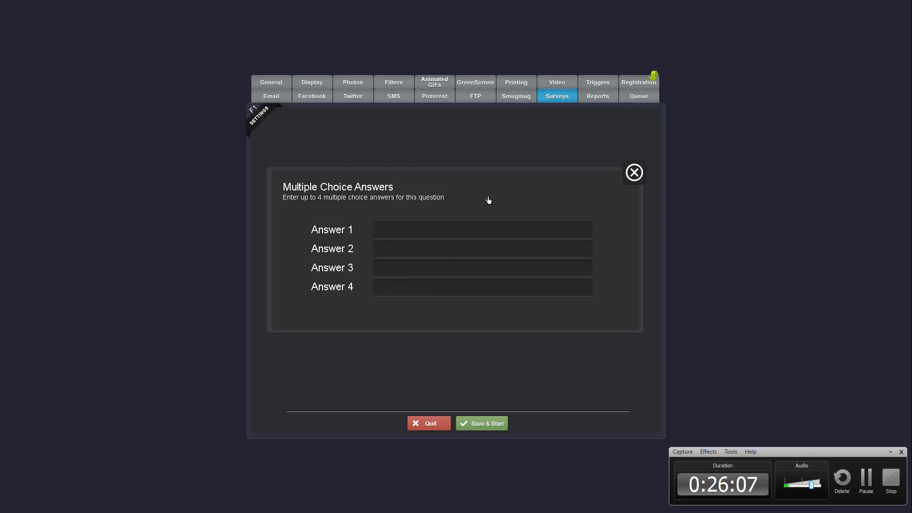
{"action": "left_click", "coordinate": [634, 172]}
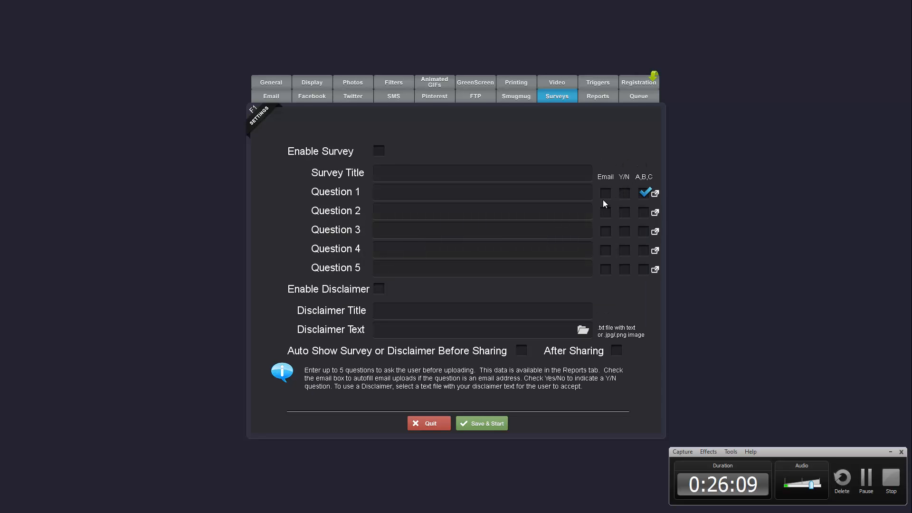
{"action": "mouse_move", "coordinate": [541, 195]}
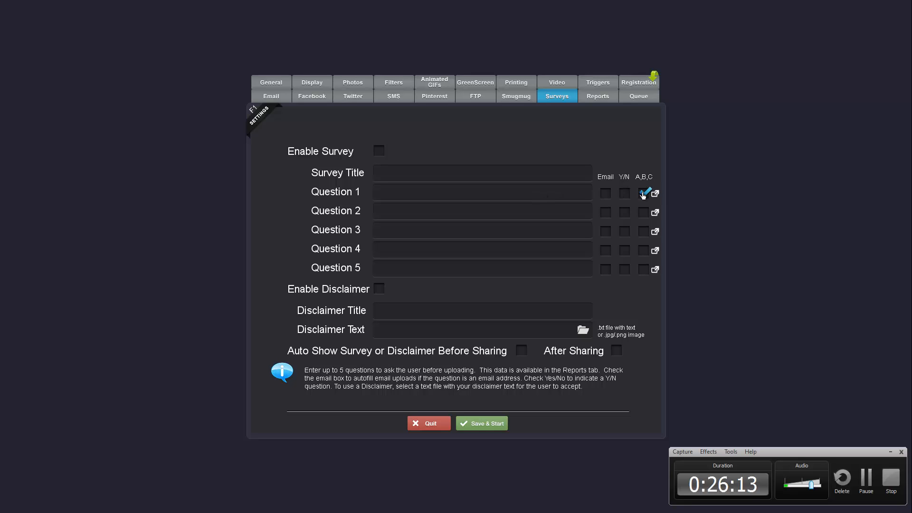
- View the Green Screen settings, disabled with tolerances 0.10 to 0.30
{"action": "left_click", "coordinate": [475, 82]}
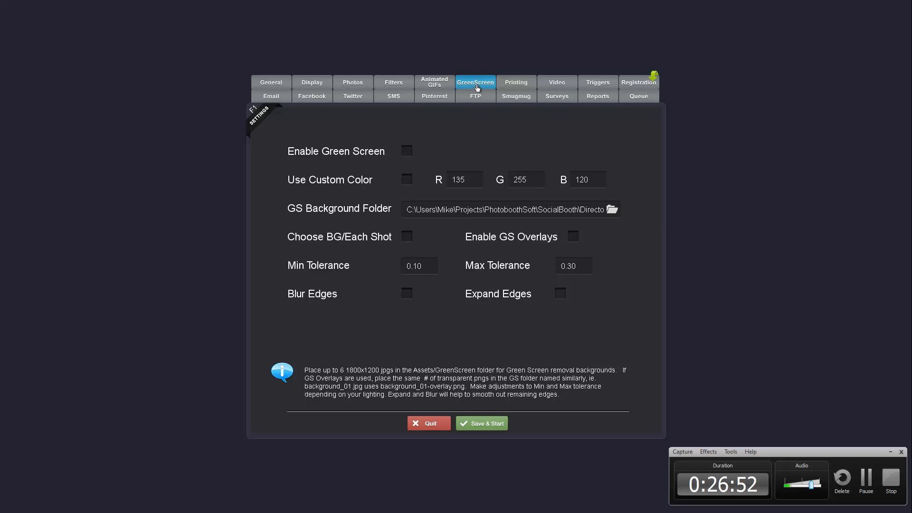
{"action": "mouse_move", "coordinate": [467, 135]}
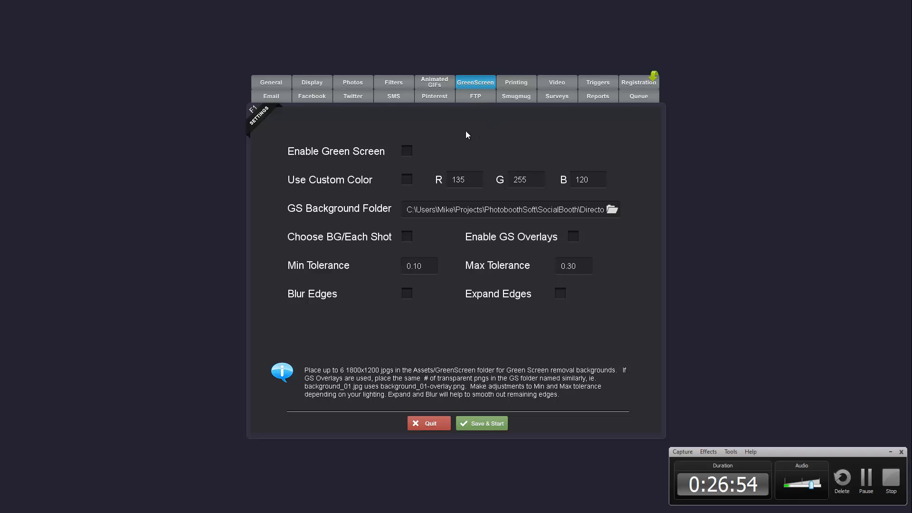
{"action": "mouse_move", "coordinate": [477, 150]}
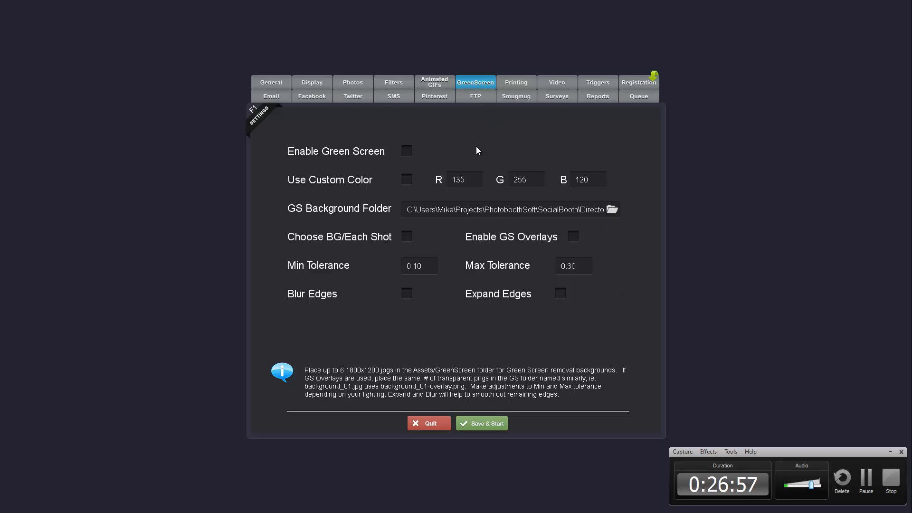